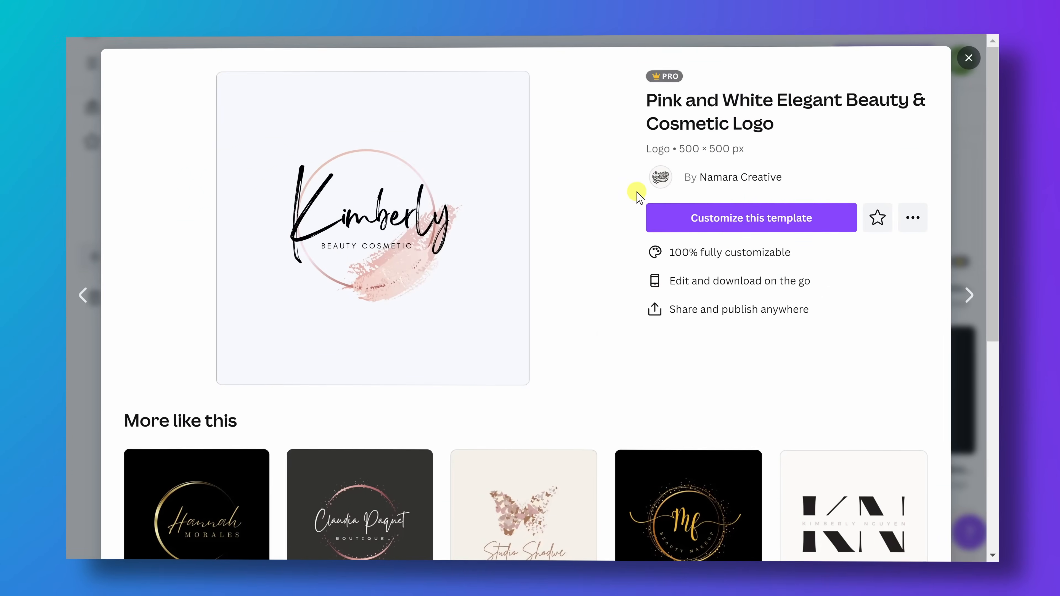
Close the beauty logo template preview to return to the Canva home page.
left_click(968, 57)
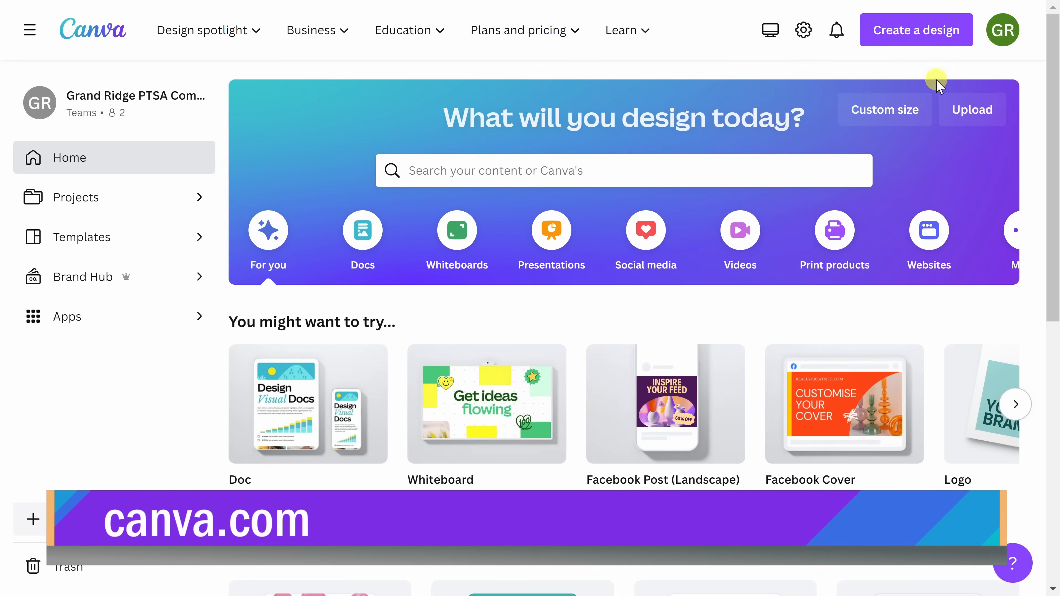
mouse_move(1027, 72)
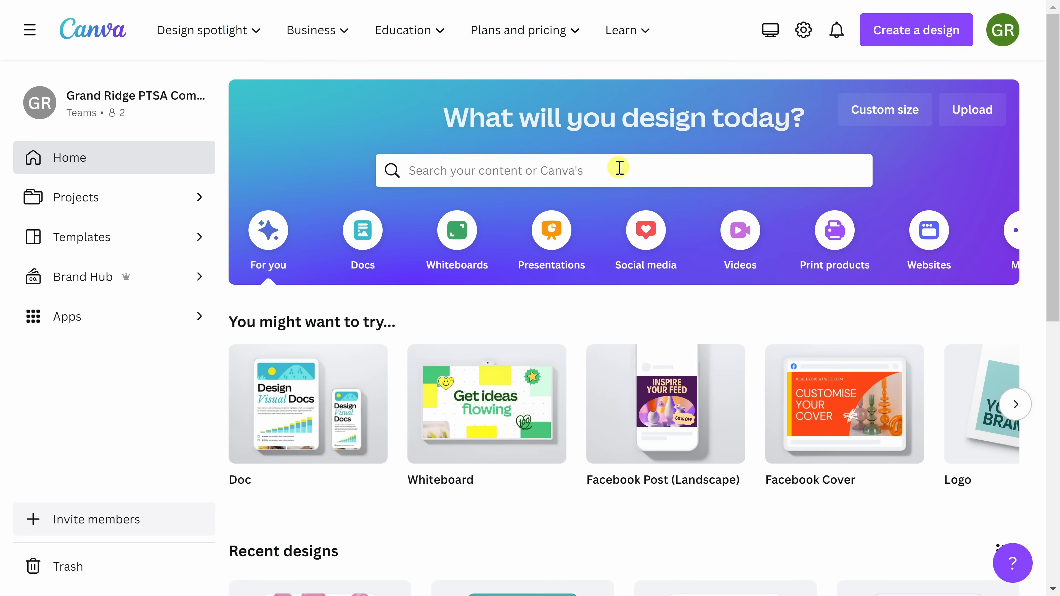
Search the home page for 'Logo' and browse the 62,643 logo template results.
left_click(623, 170)
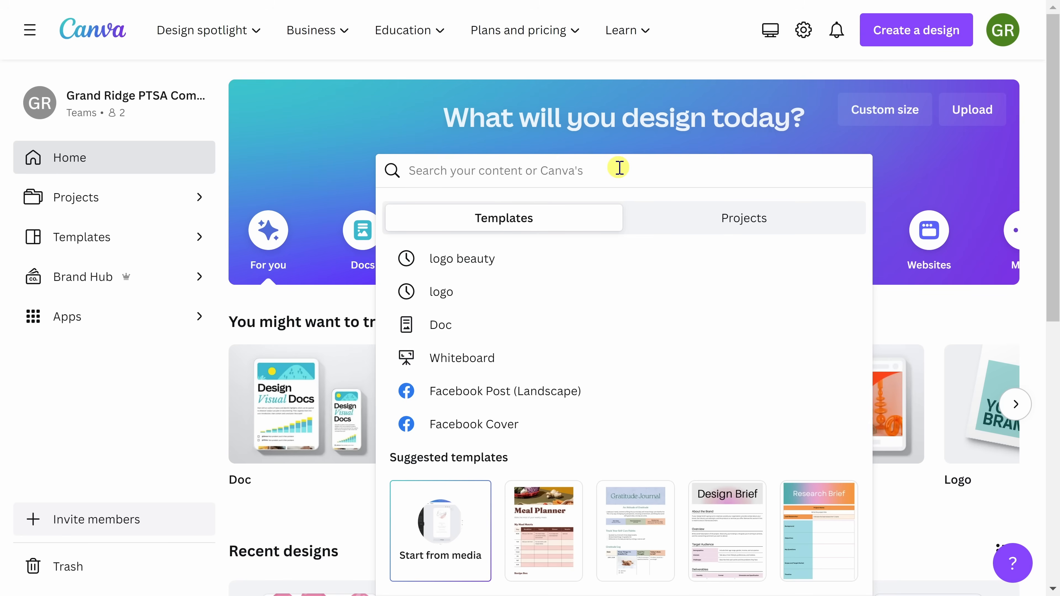
type("Logo")
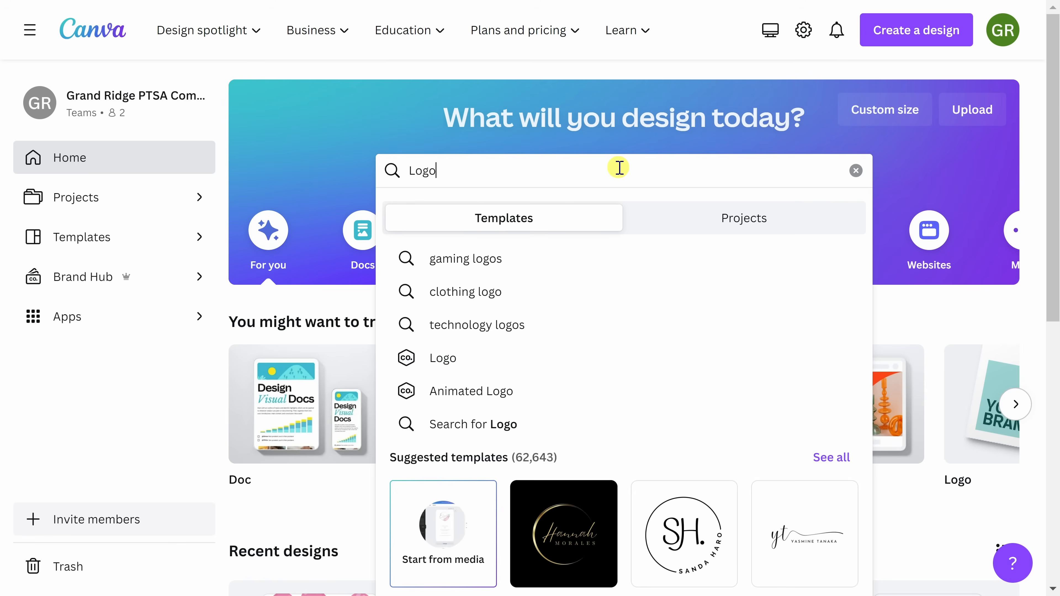
key("Enter")
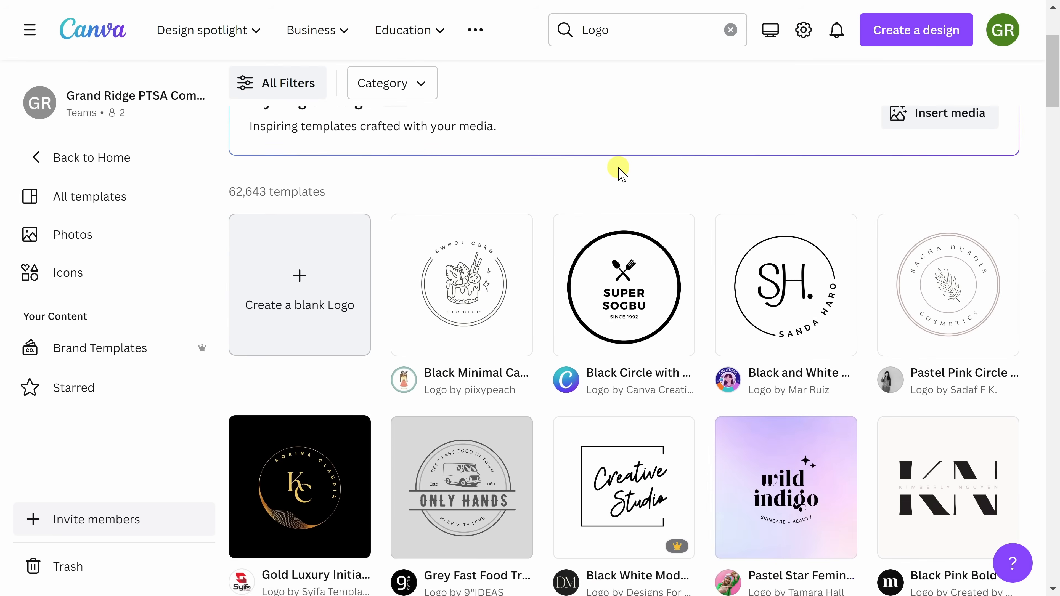
scroll("down", 3)
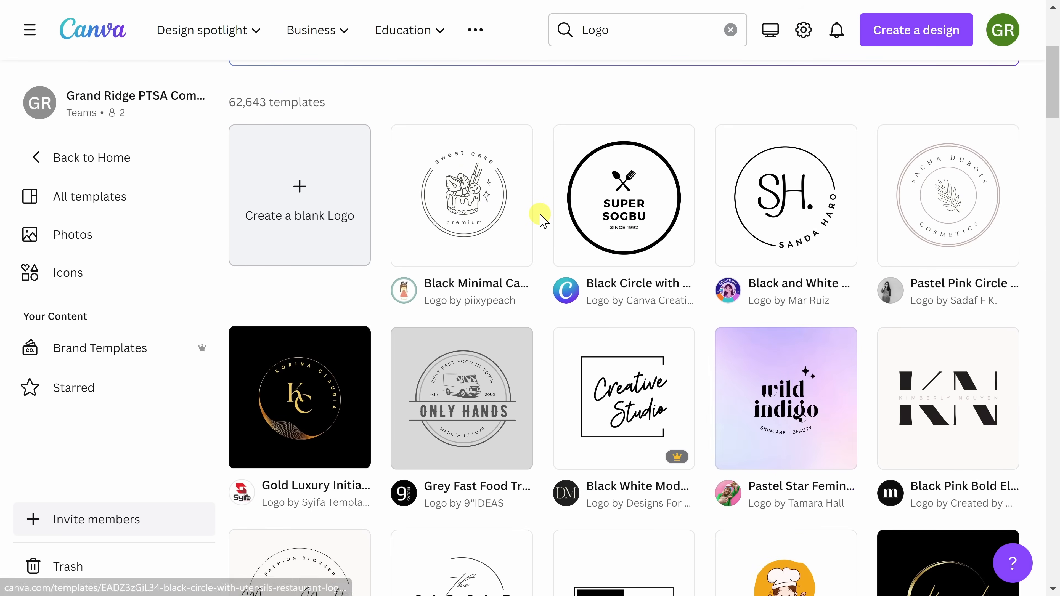
scroll("down", 3)
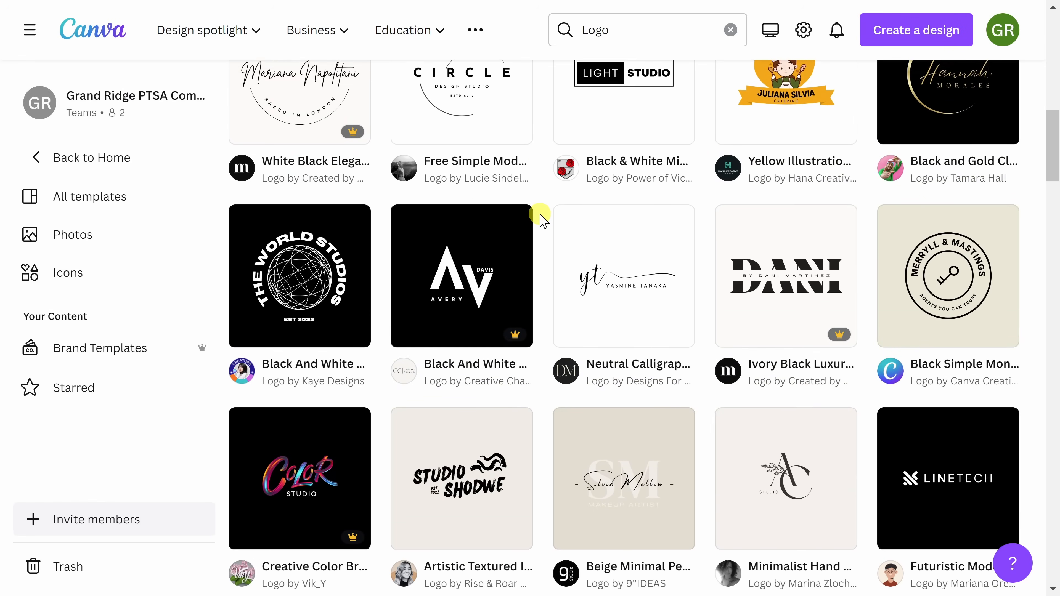
scroll("down", 3)
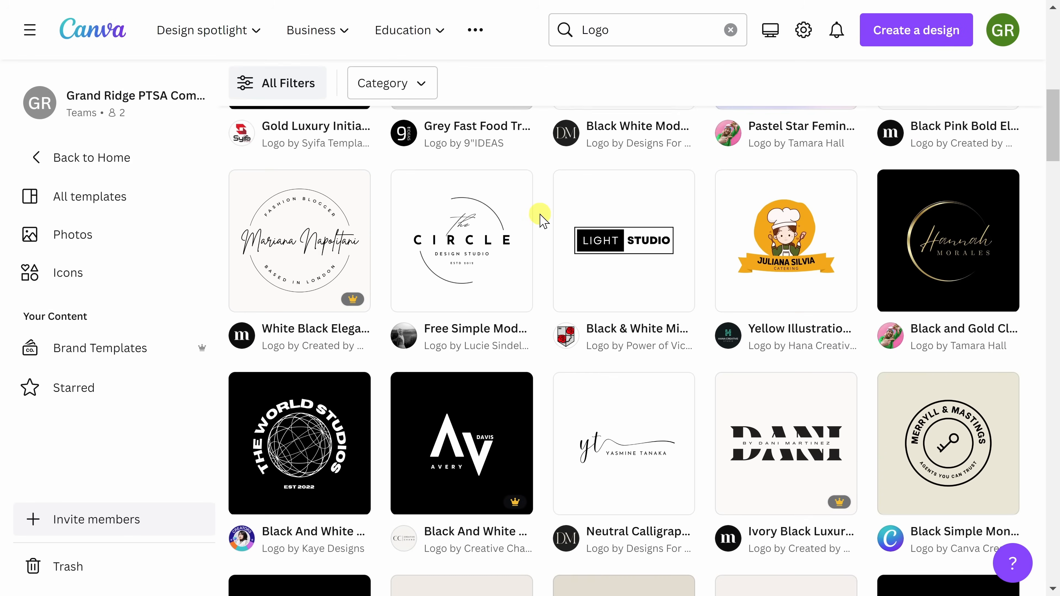
scroll("up", 3)
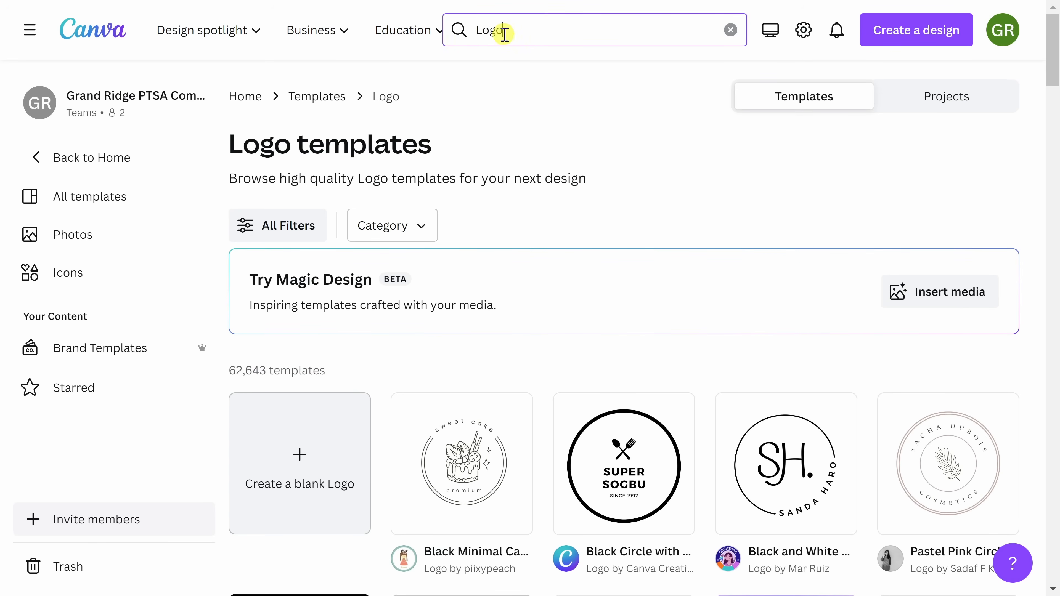
Replace the search with 'logo beauty' and browse the 227,115 Logo Beauty templates.
left_click(594, 30)
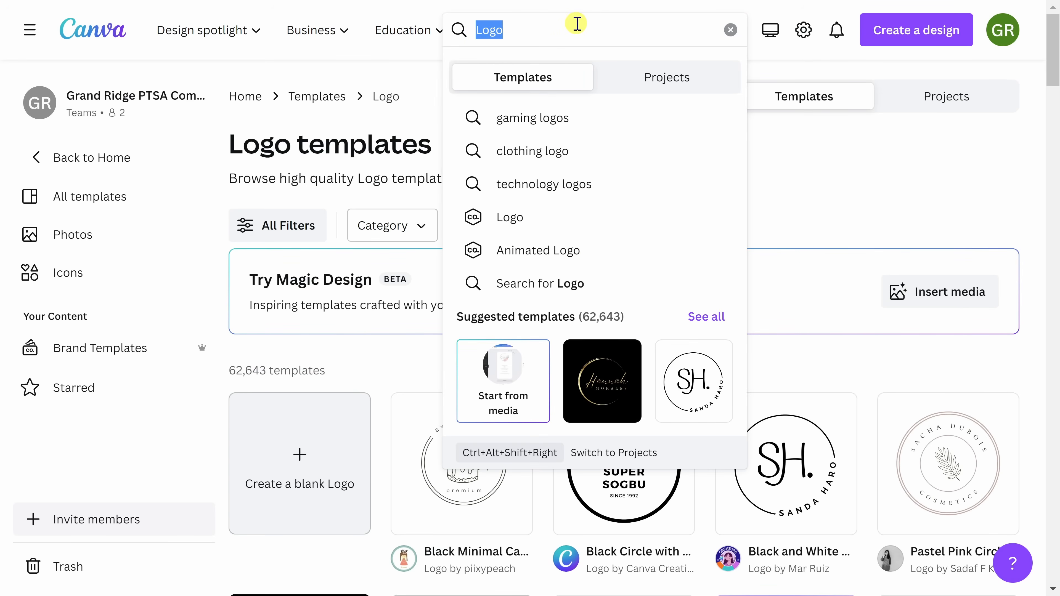
left_click(729, 30)
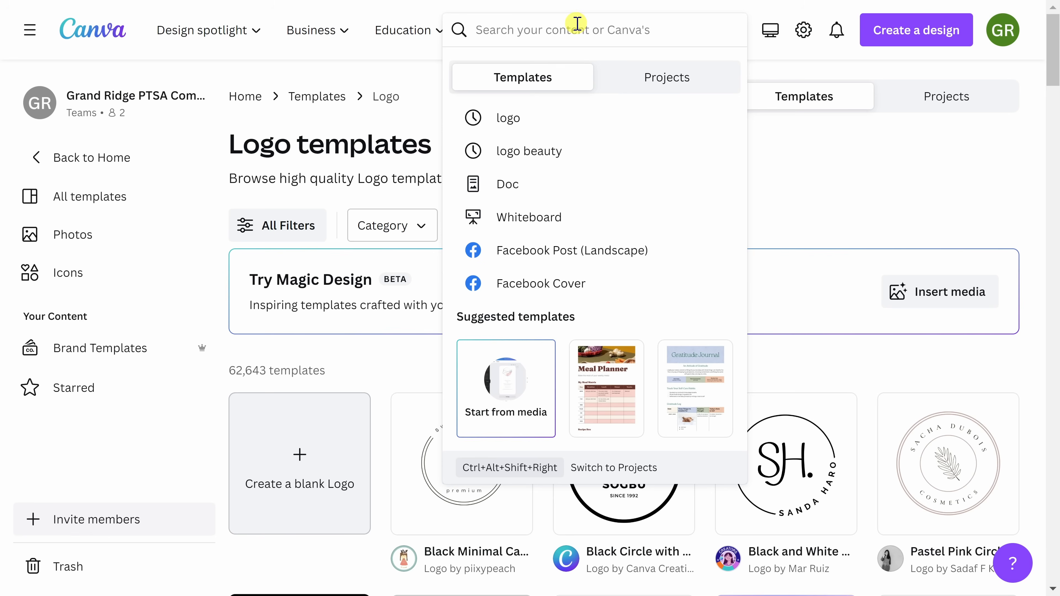
type("logo beauty")
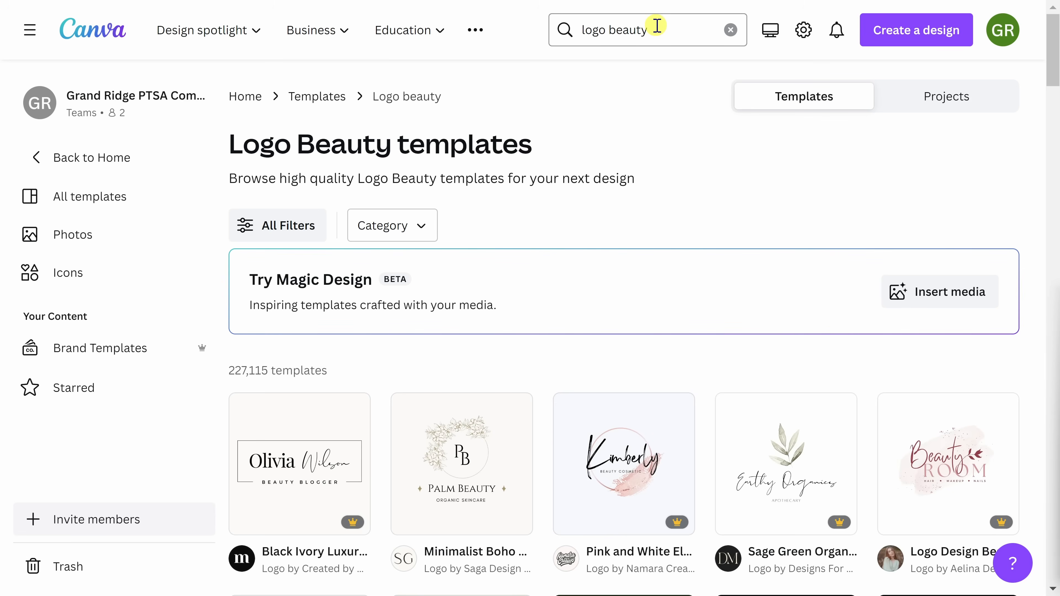
scroll("down", 3)
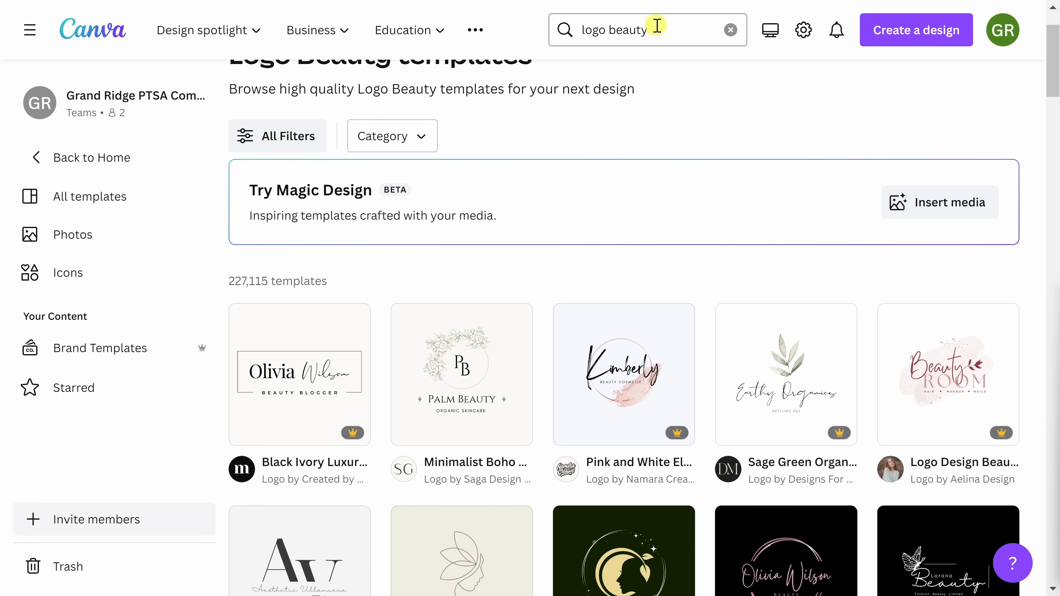
scroll("down", 3)
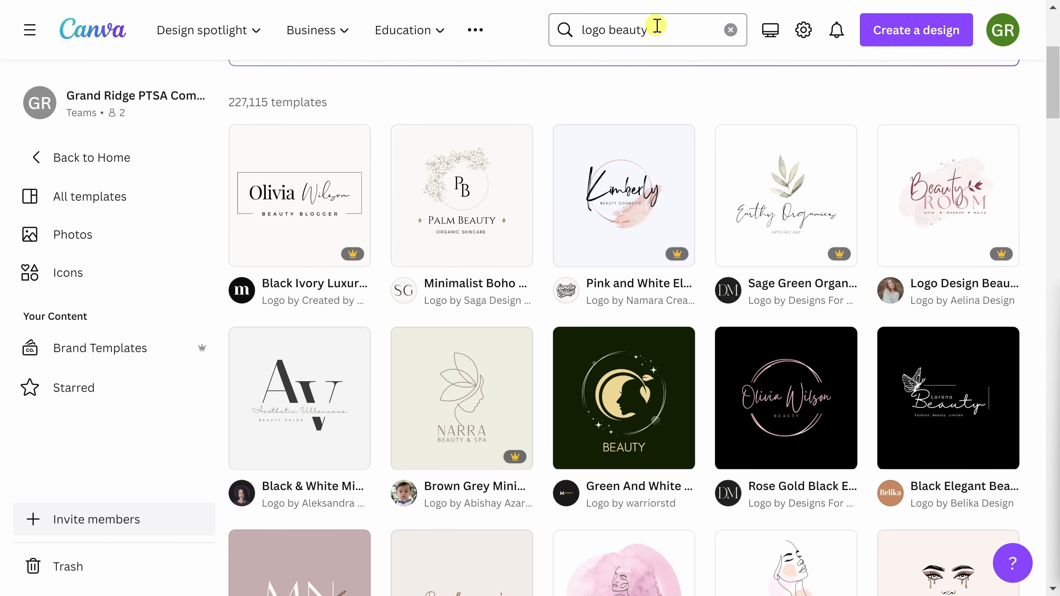
scroll("down", 3)
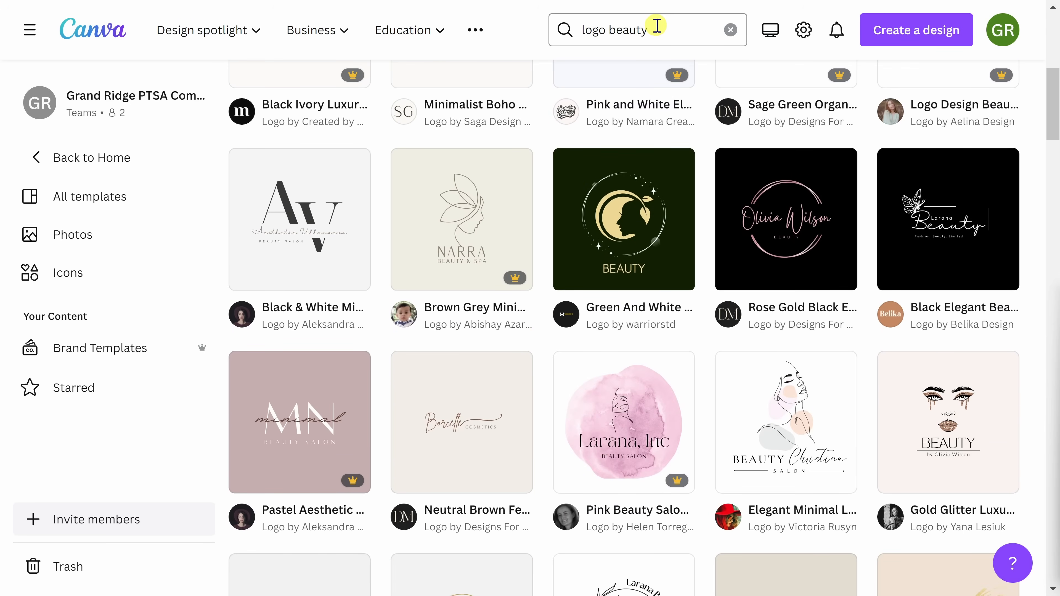
scroll("down", 3)
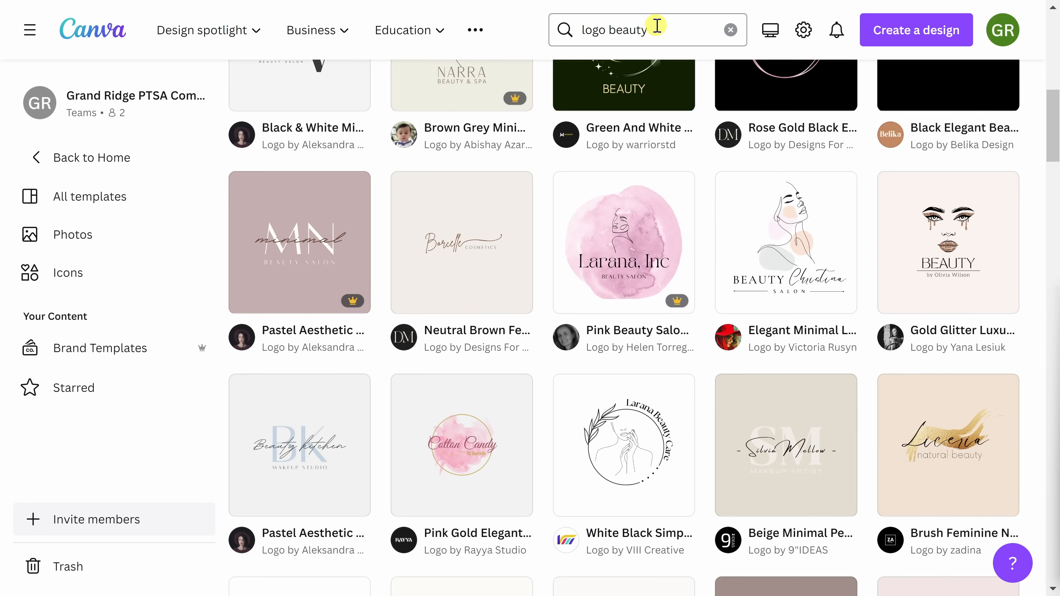
scroll("down", 3)
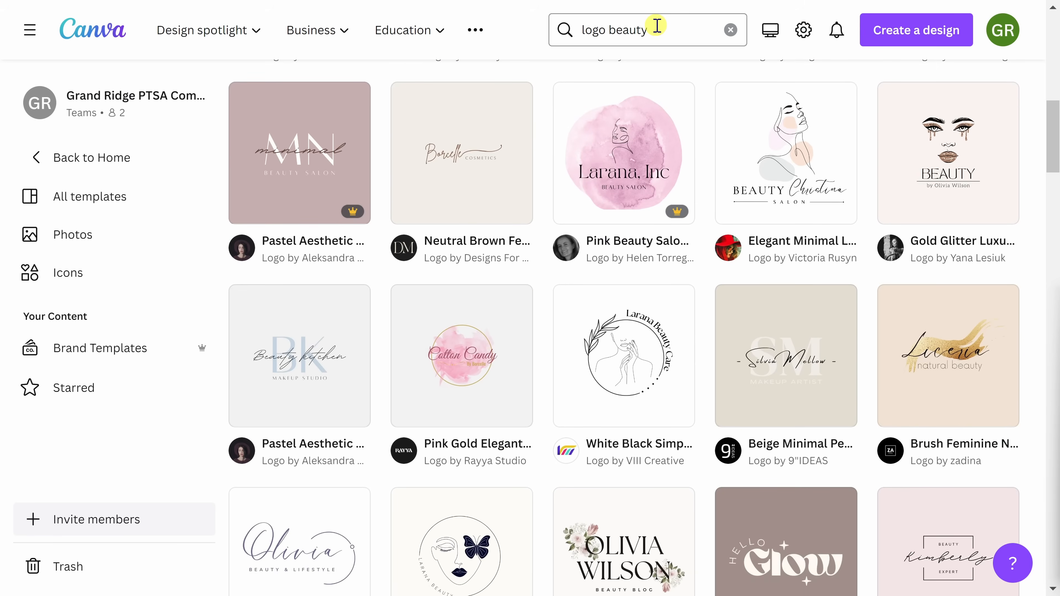
mouse_move(678, 149)
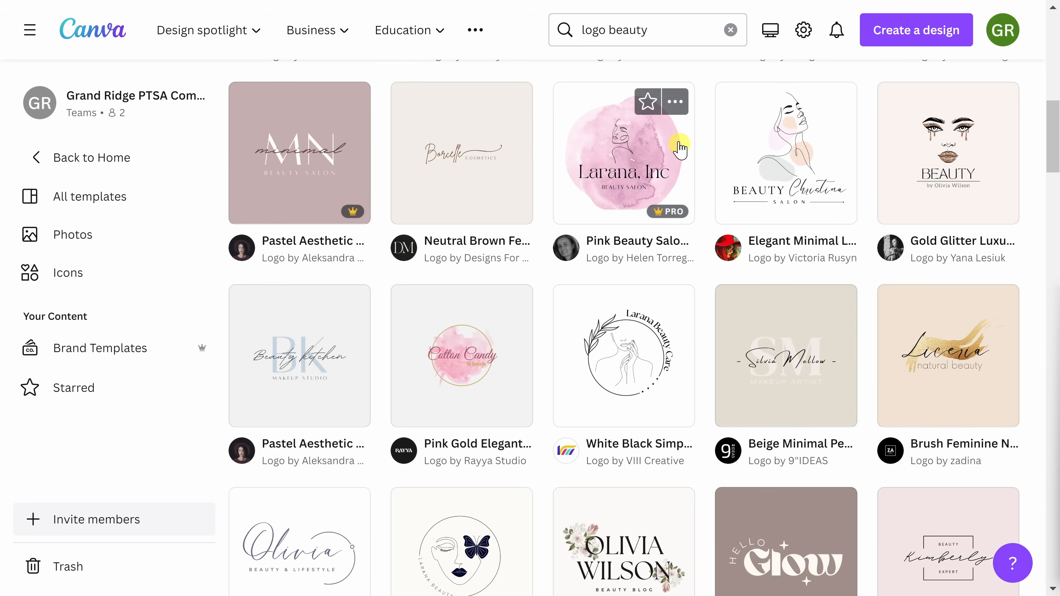
mouse_move(672, 229)
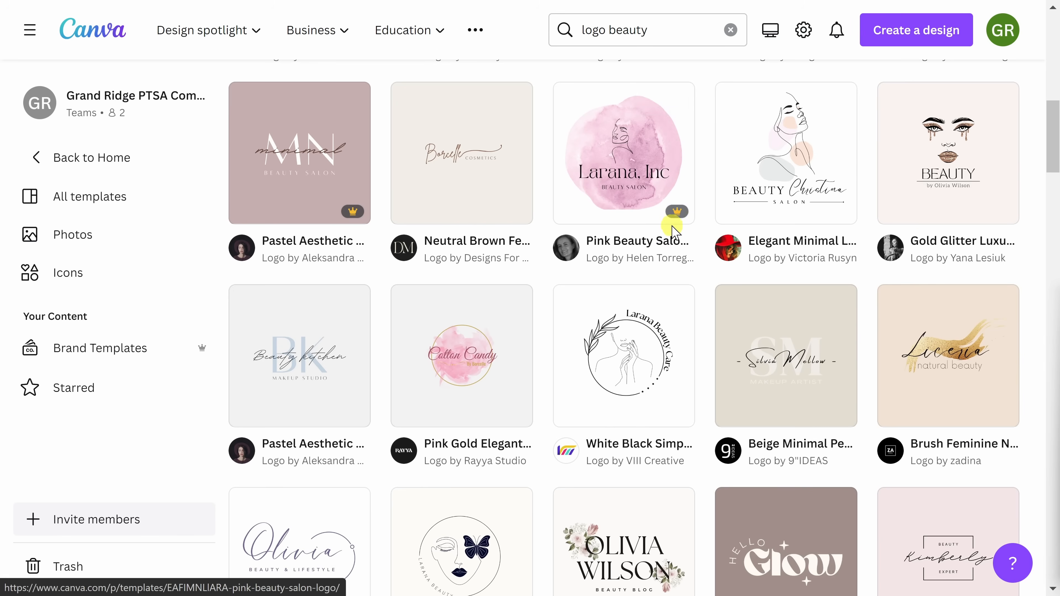
mouse_move(671, 214)
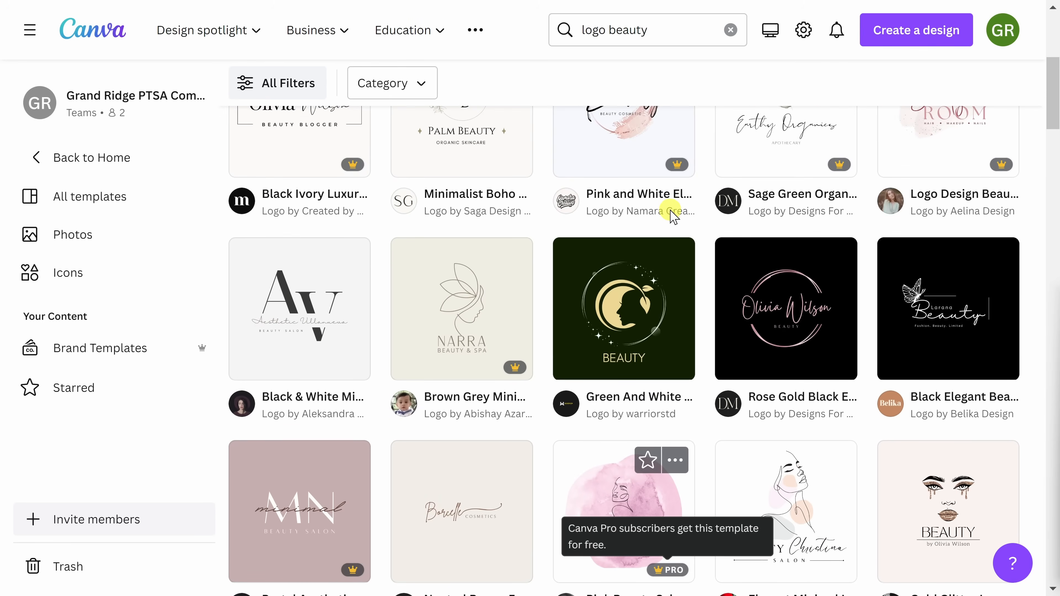
Customize the Kimberly Pink and White Elegant Beauty & Cosmetic Logo template in the editor.
scroll("down", 3)
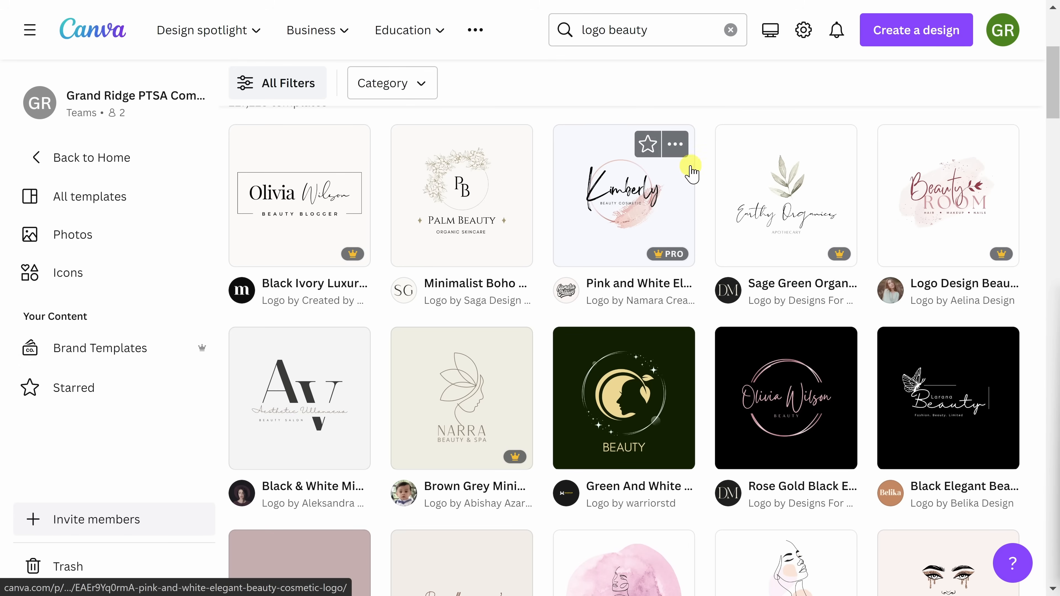
mouse_move(654, 252)
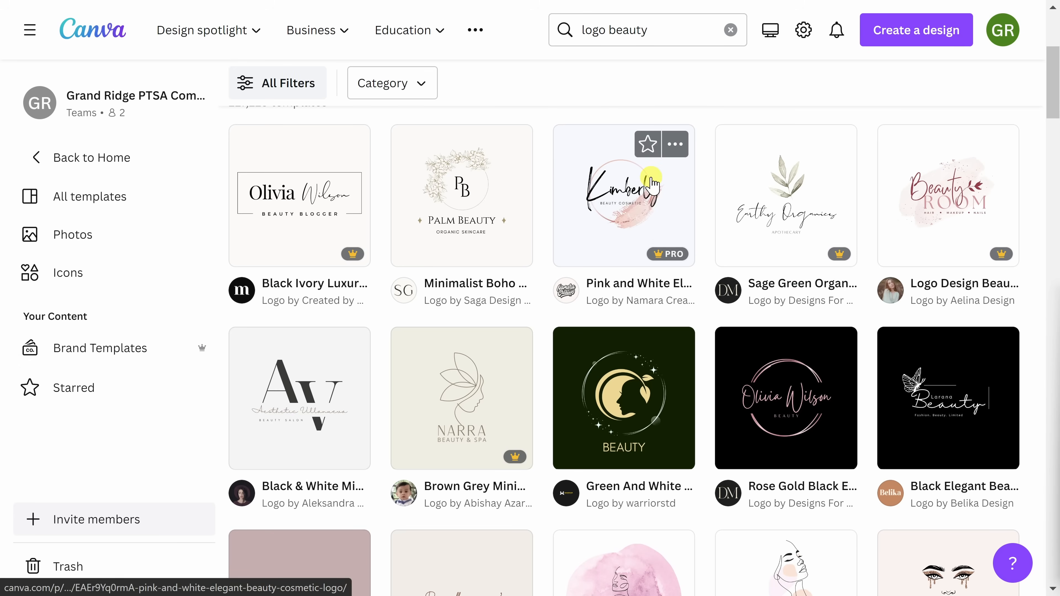
left_click(623, 195)
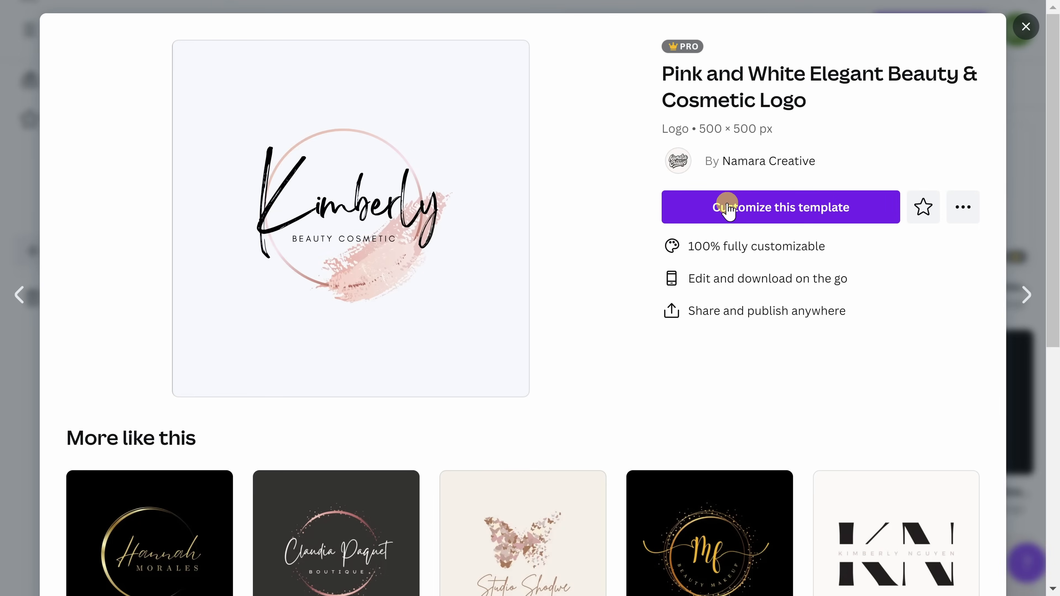
left_click(780, 207)
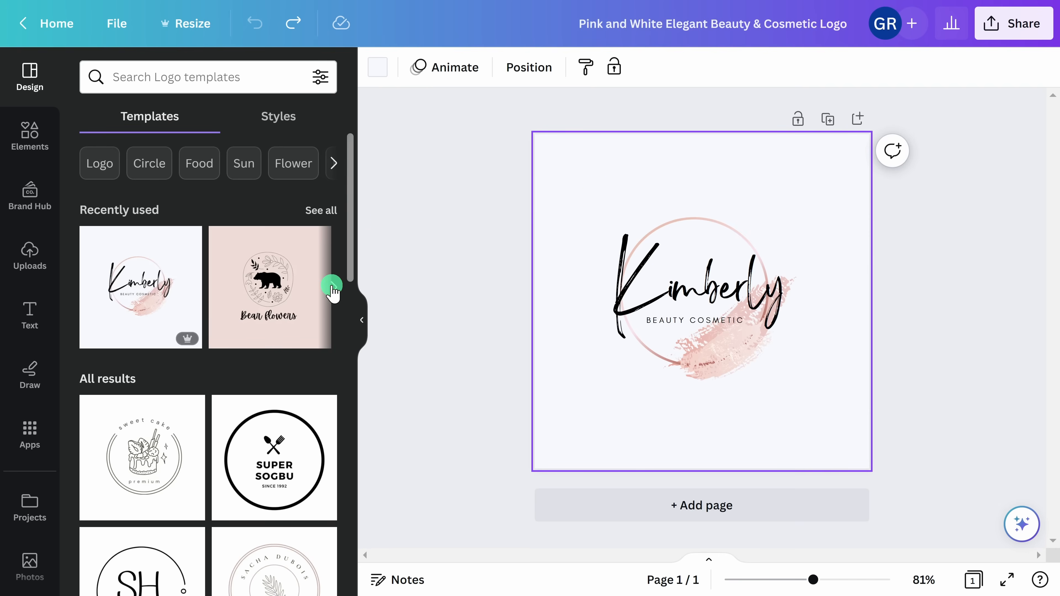
left_click(273, 286)
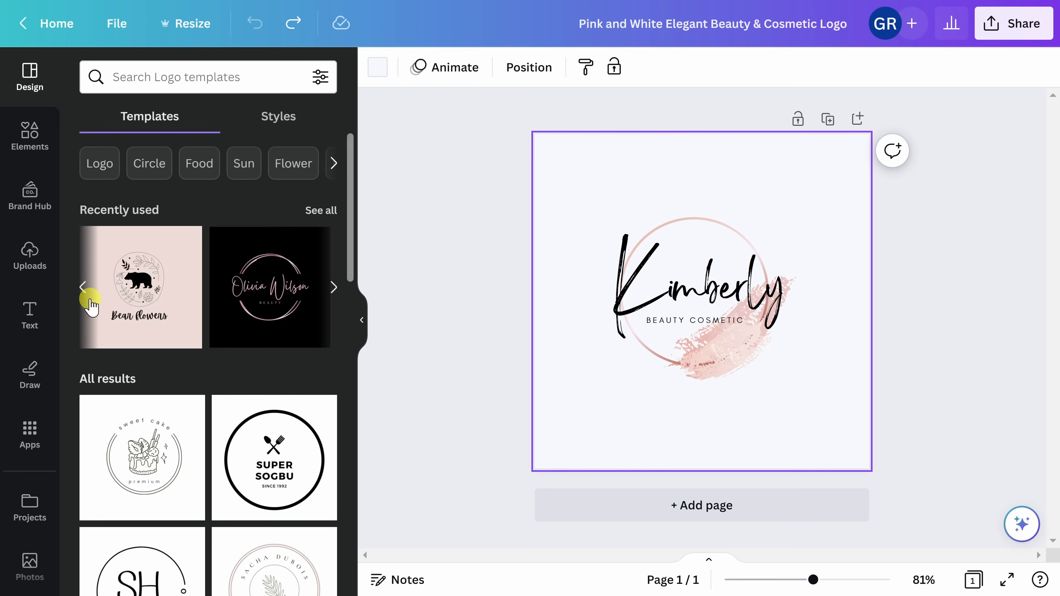
left_click(83, 287)
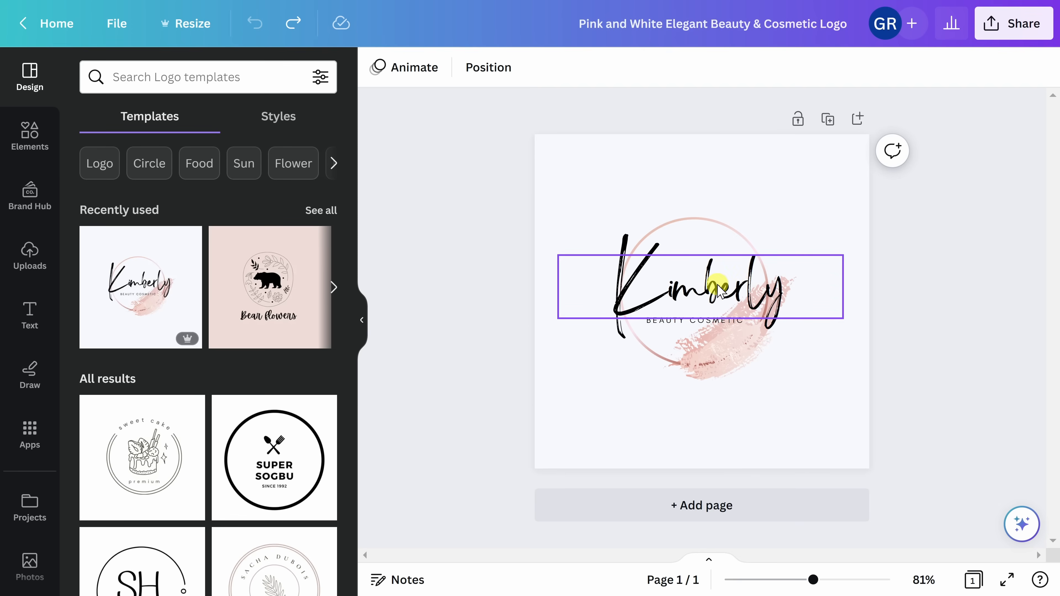
Change the script name to 'Elizabeth' and the tagline to 'HAIR SALON'.
double_click(683, 287)
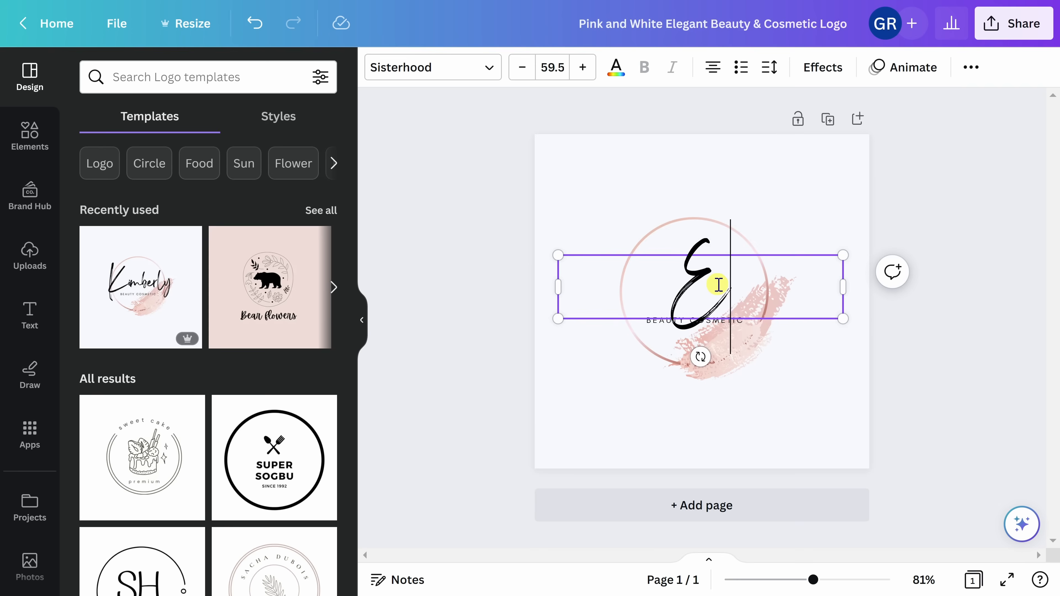
type("liz")
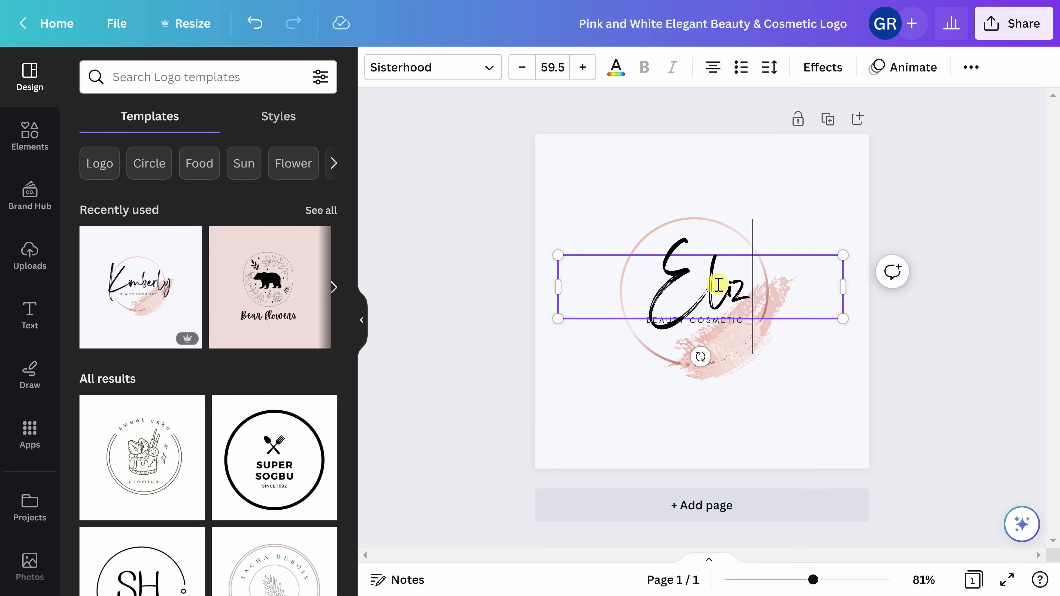
type("Elizabeth")
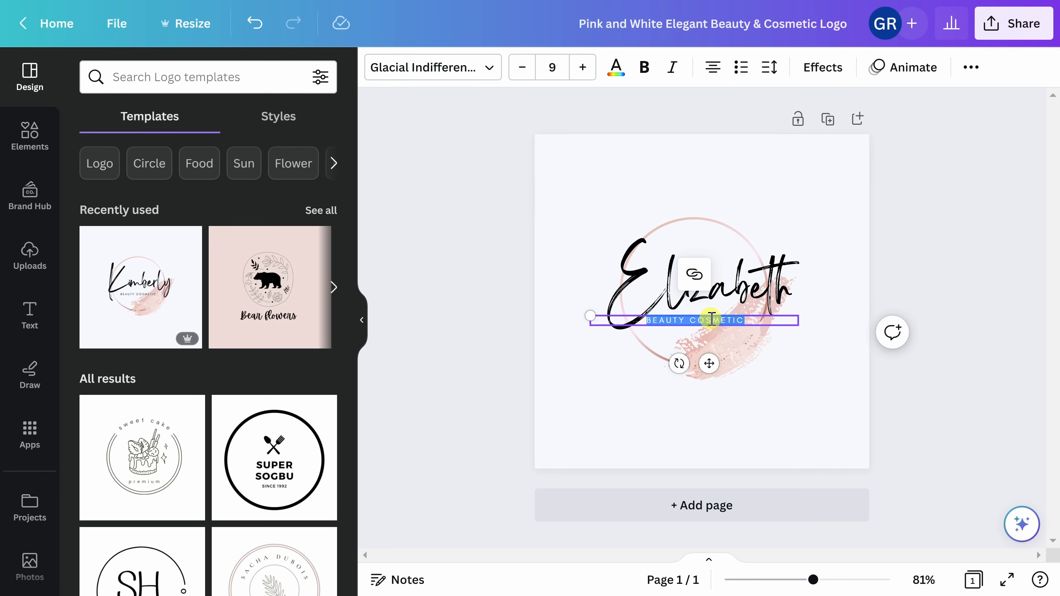
type("HAIR SALON")
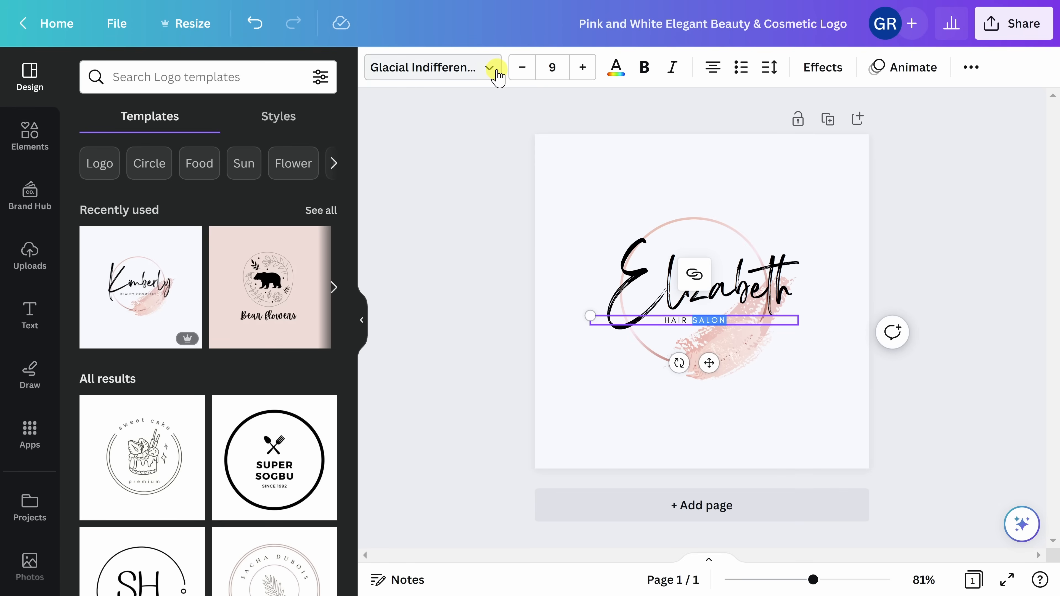
left_click(424, 67)
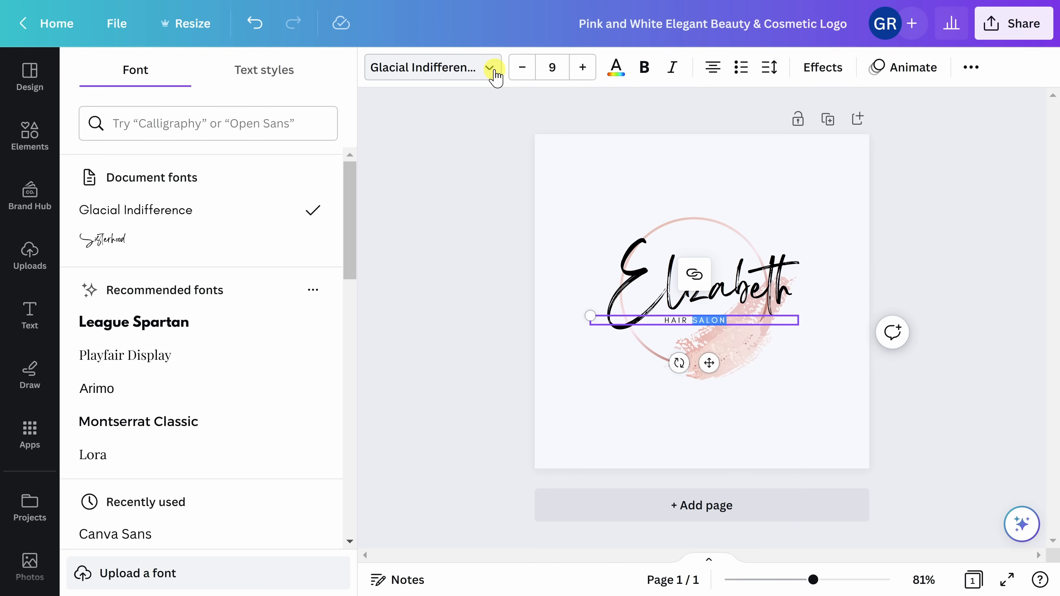
left_click(104, 241)
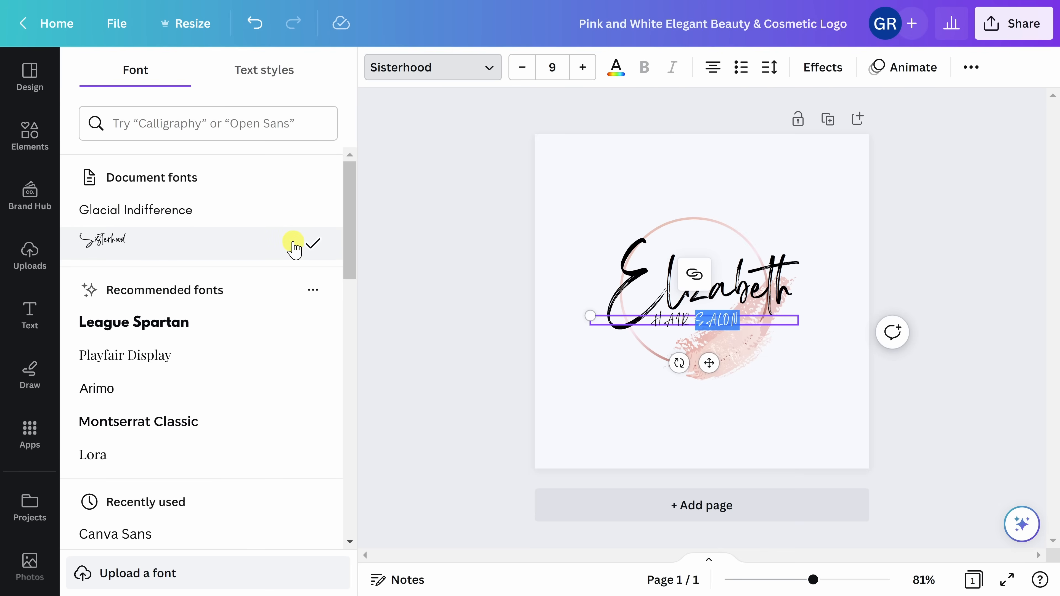
left_click(133, 322)
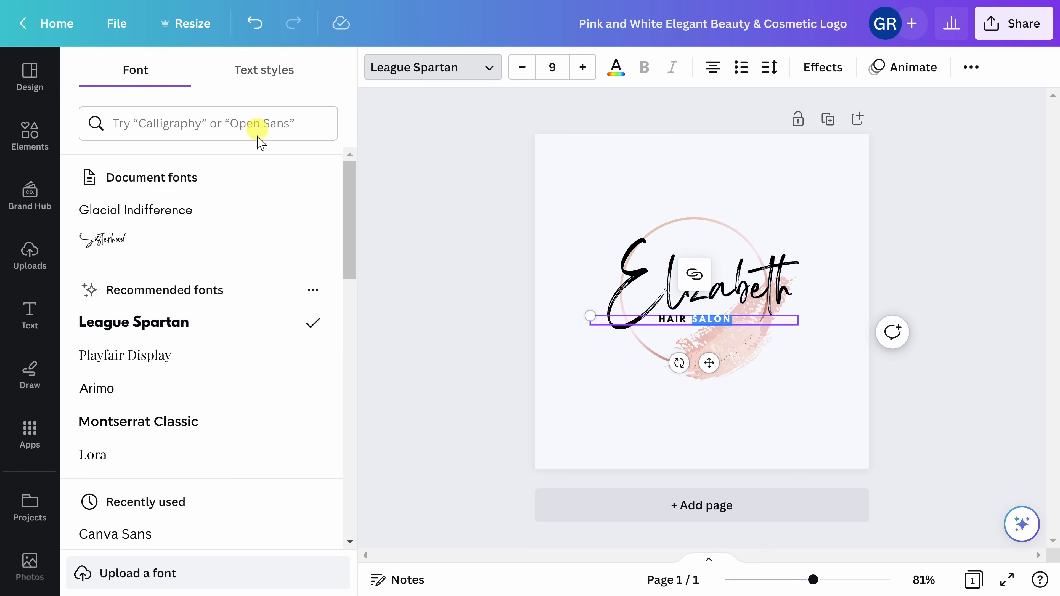
left_click(255, 23)
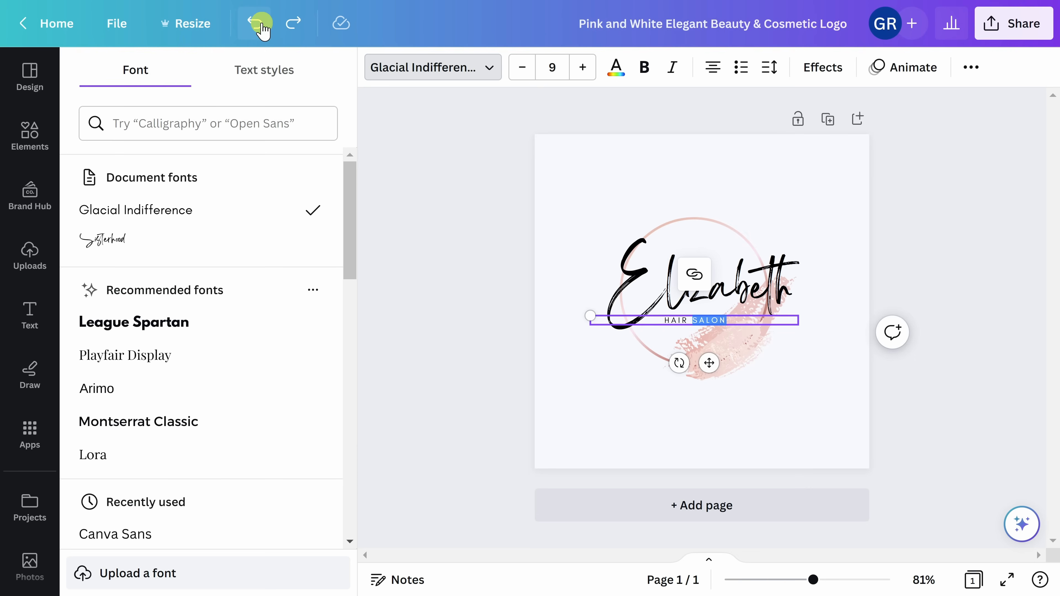
left_click(256, 24)
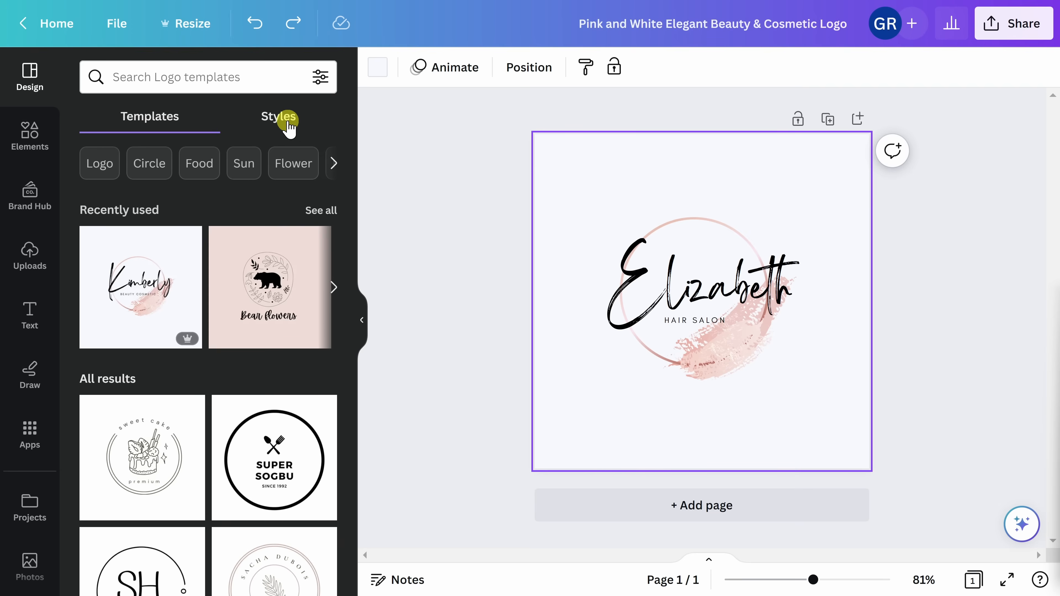
Try the purple-yellow and teal-pink-yellow palettes from Design Styles and shuffle the colours.
left_click(278, 116)
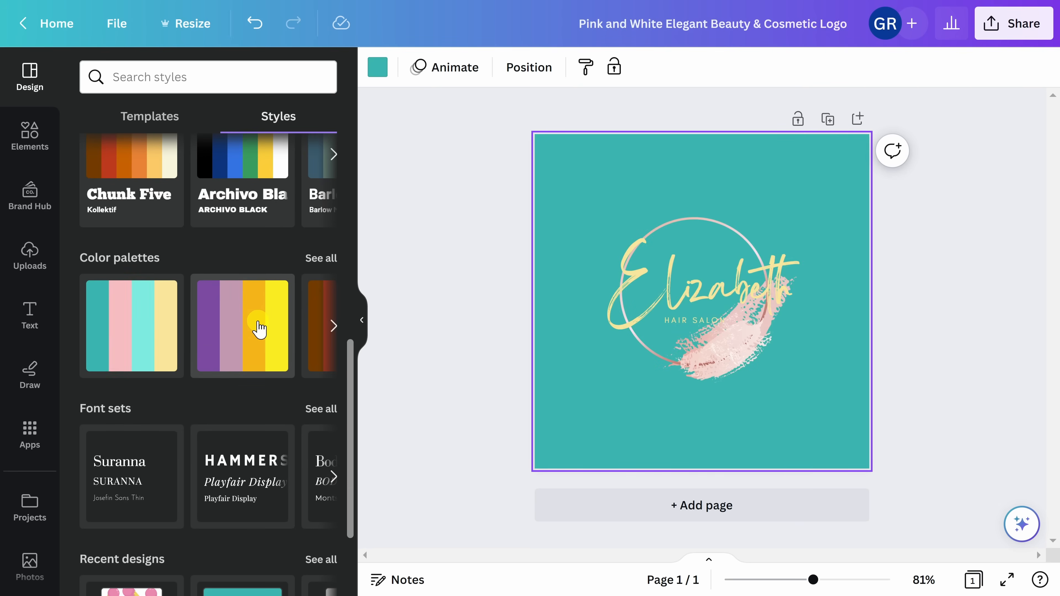
left_click(318, 325)
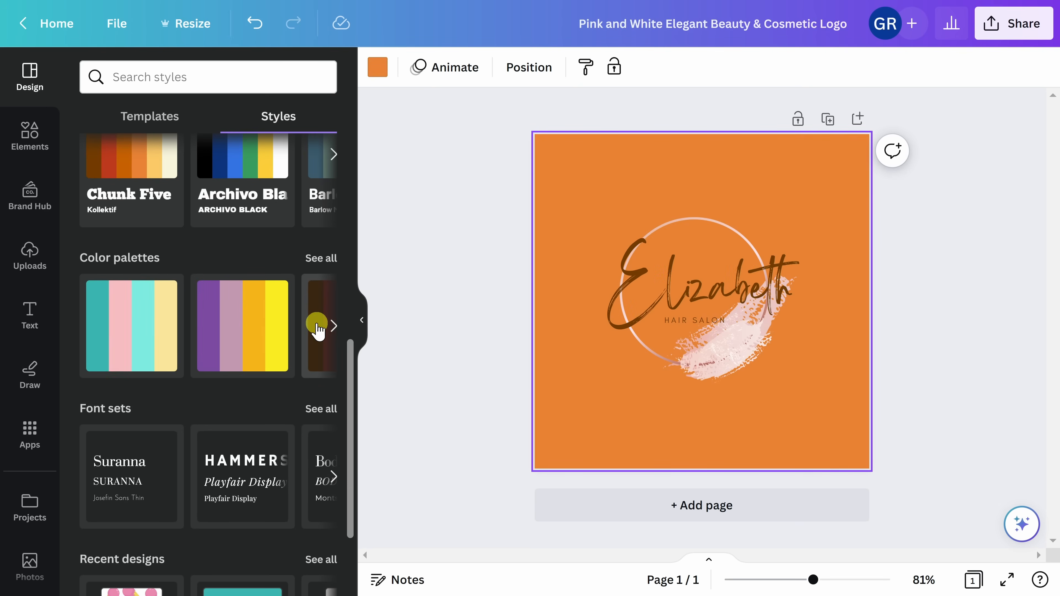
left_click(131, 325)
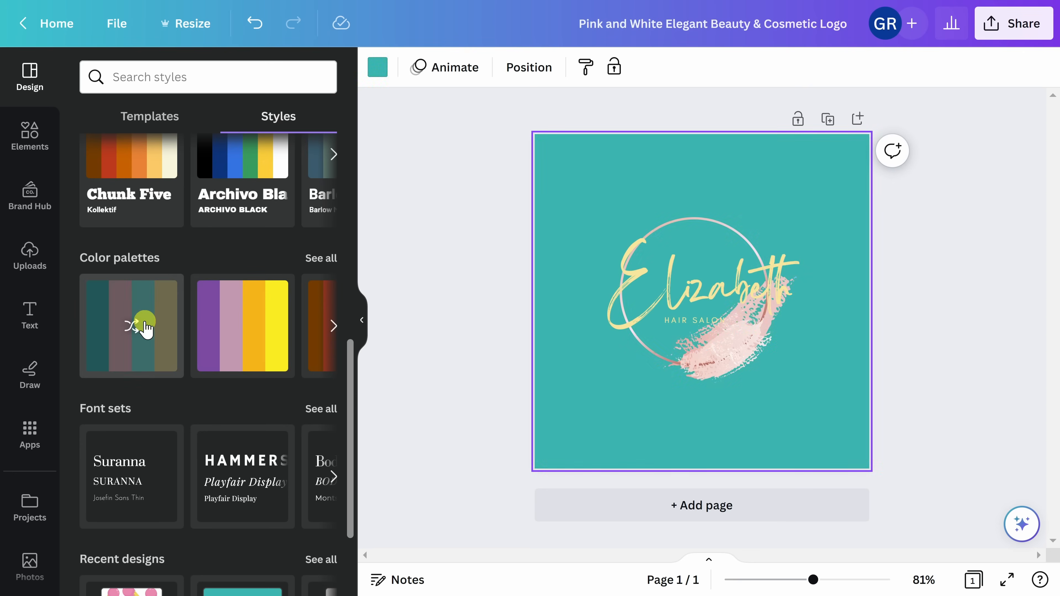
left_click(142, 325)
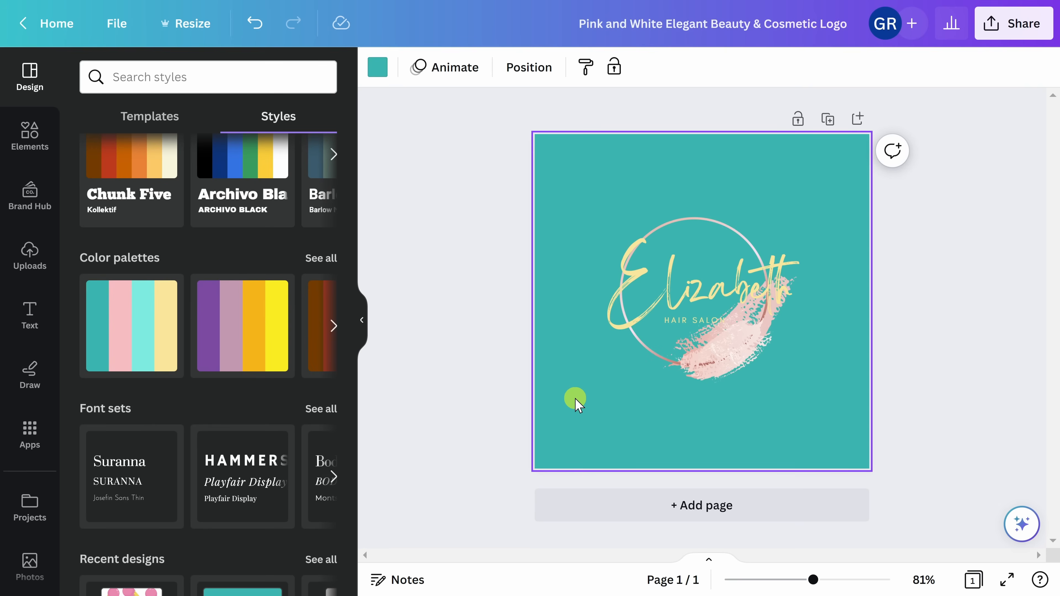
left_click_drag(575, 397, 562, 371)
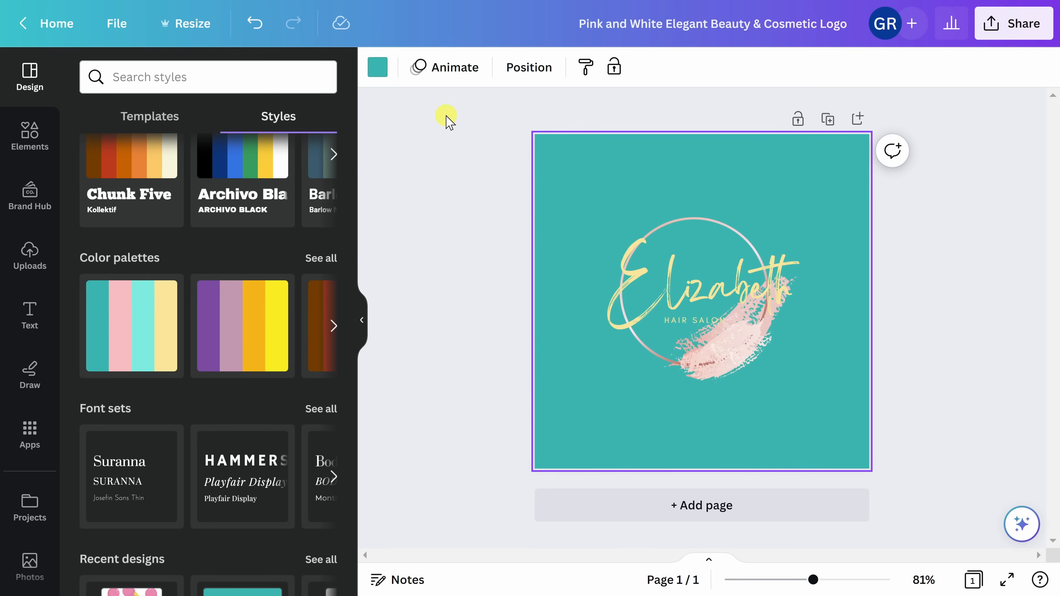
Set the page background to white, then gray, behind the gold Elizabeth lettering.
left_click(378, 67)
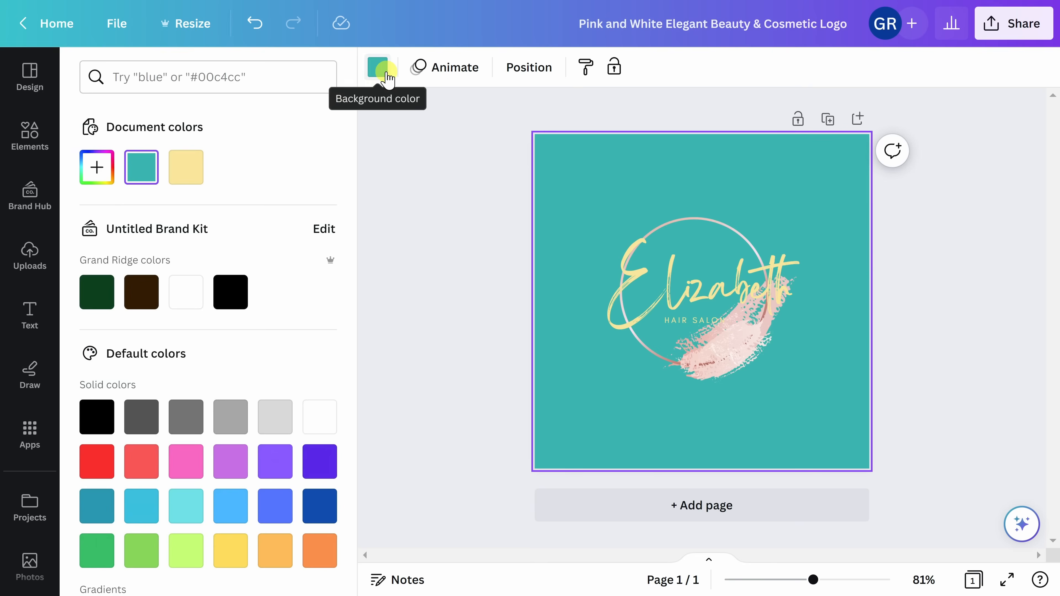
left_click(186, 292)
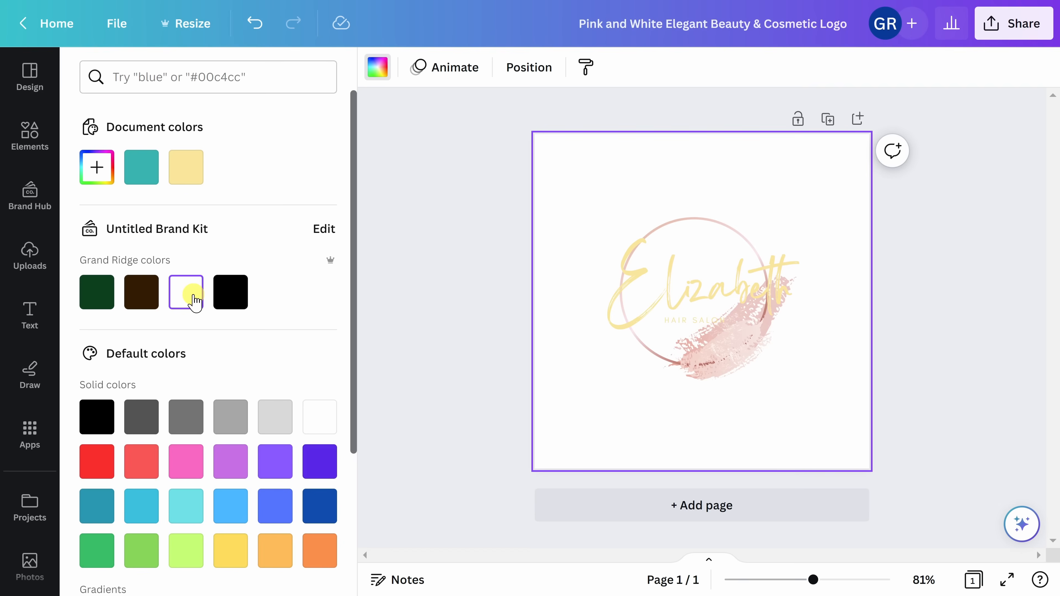
left_click(186, 417)
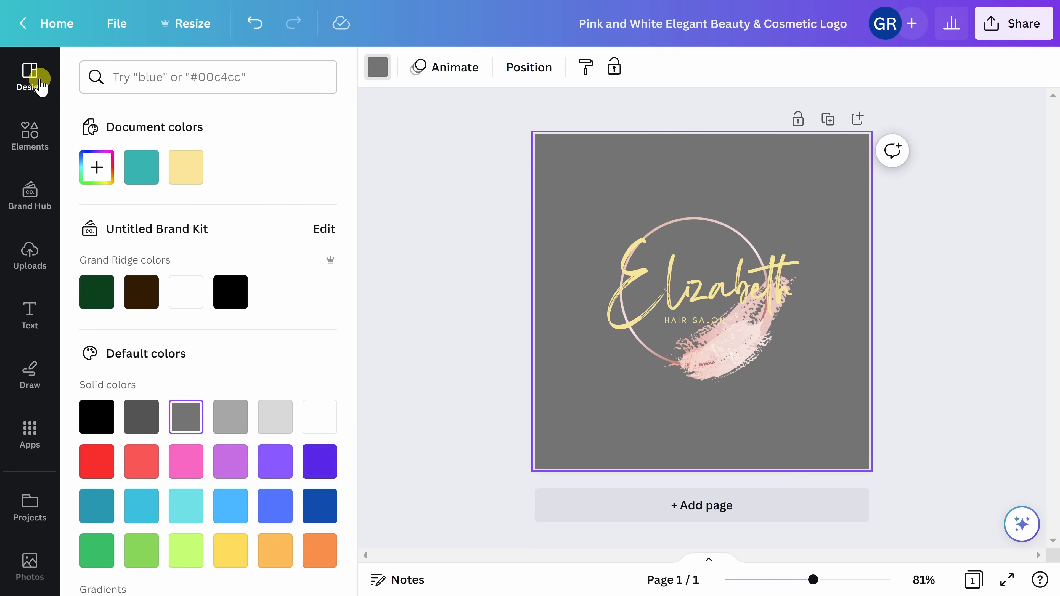
left_click(30, 77)
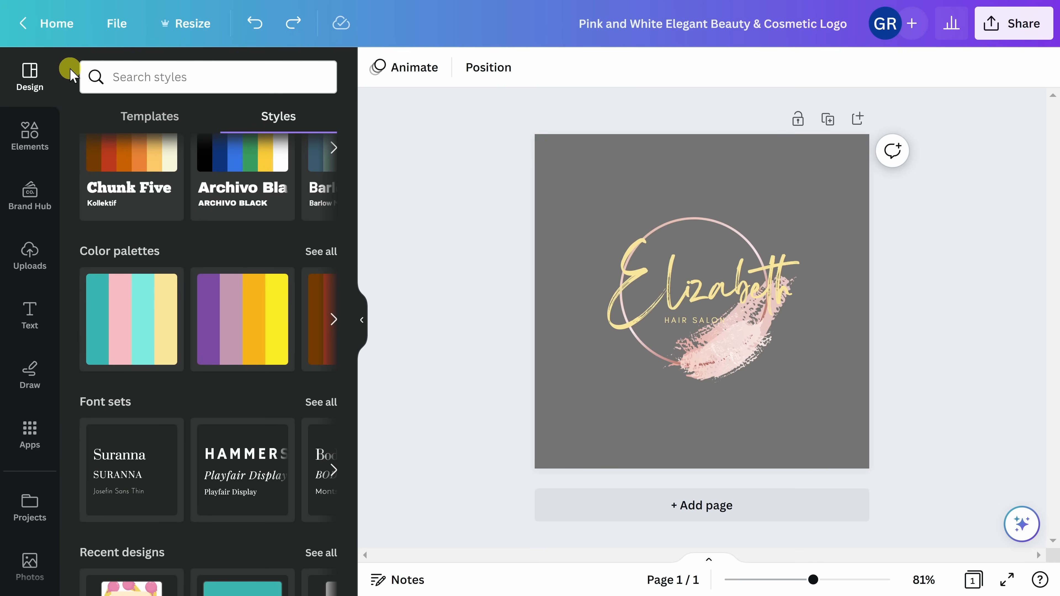
Add the three-dots graphic from Elements, shrink it and place it under HAIR SALON.
left_click(29, 136)
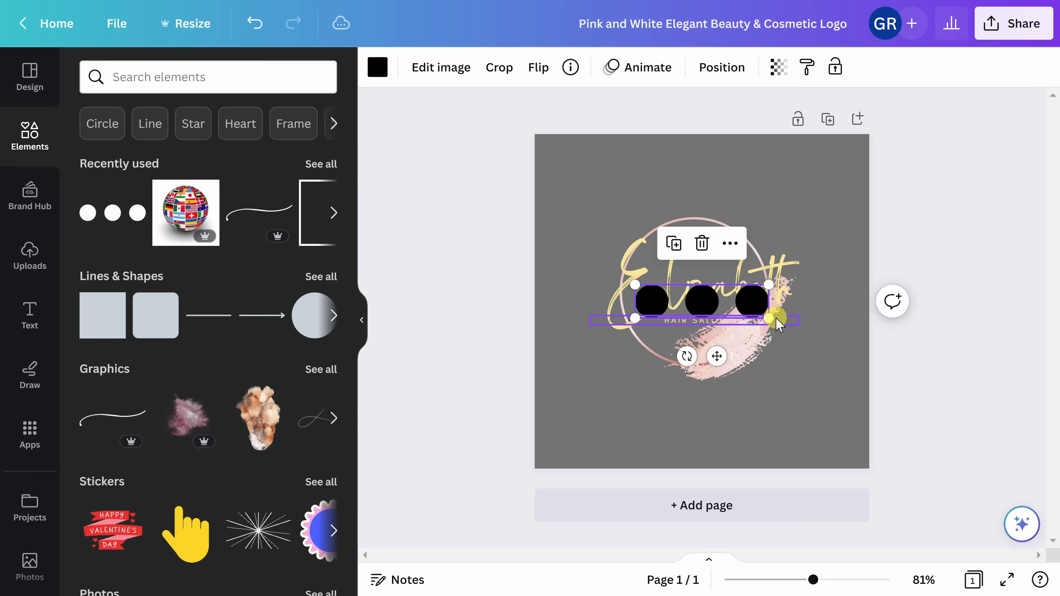
left_click_drag(778, 318, 676, 304)
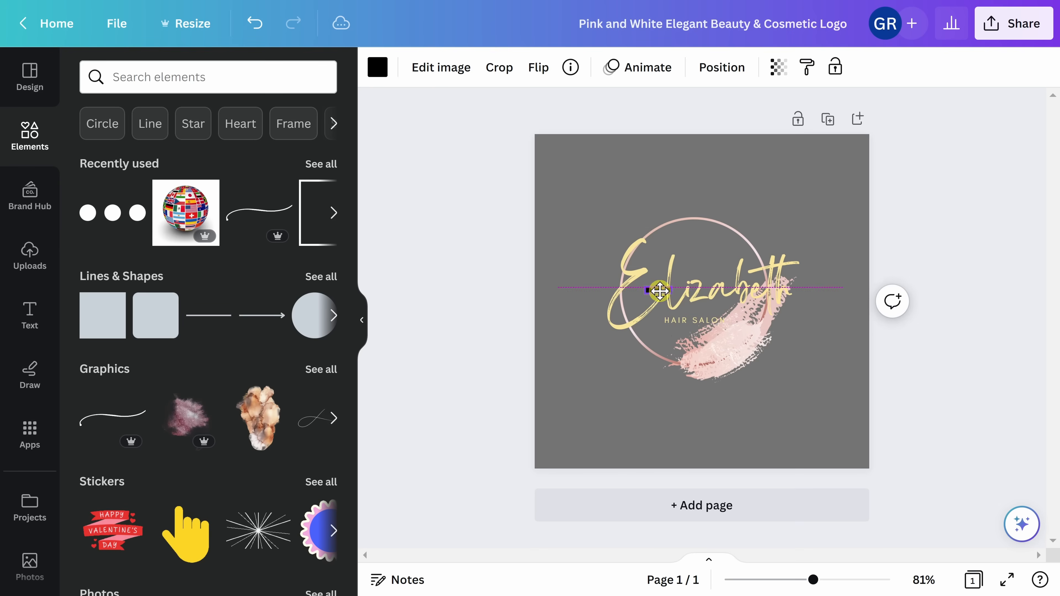
left_click_drag(659, 291, 696, 326)
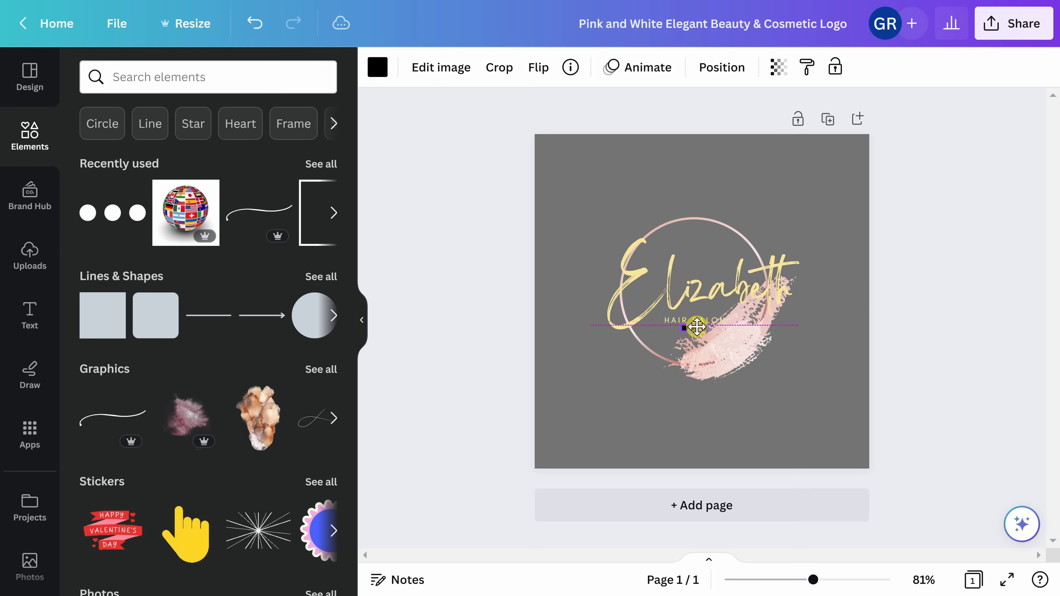
left_click(700, 328)
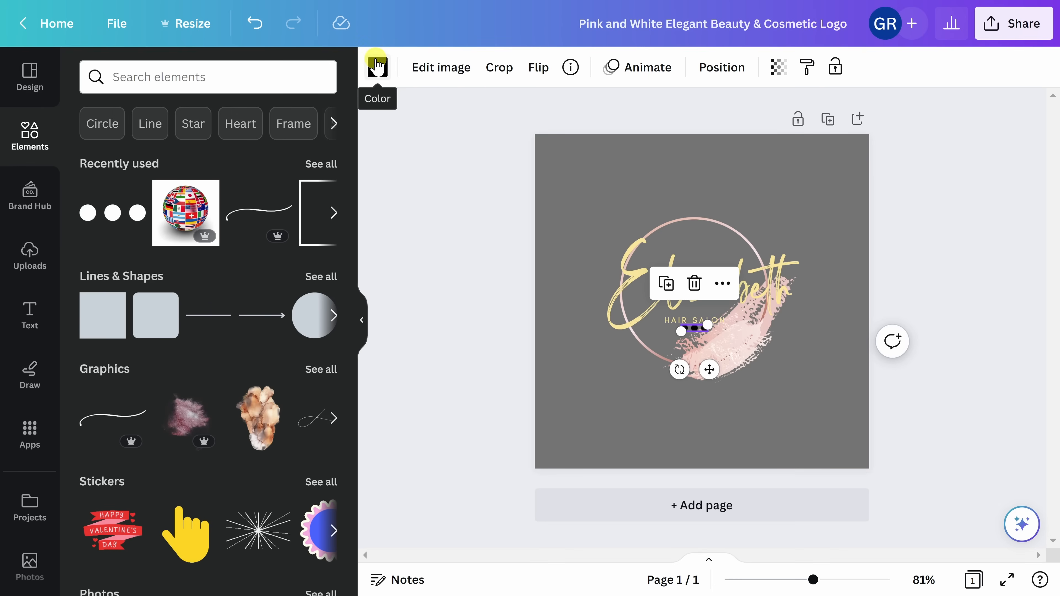
Colour the three dots the pale gold document colour.
left_click(376, 67)
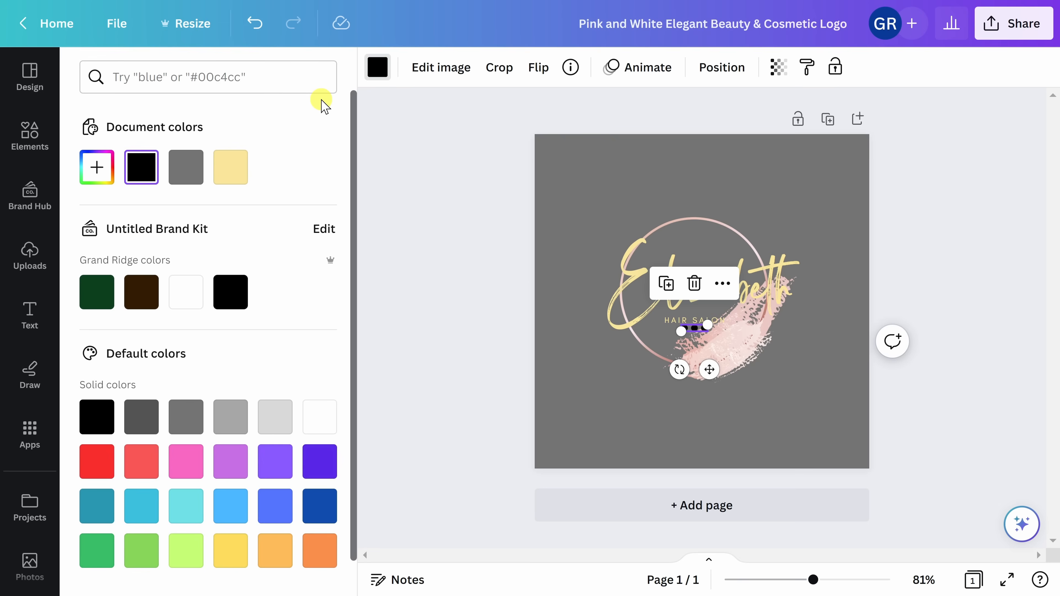
mouse_move(241, 167)
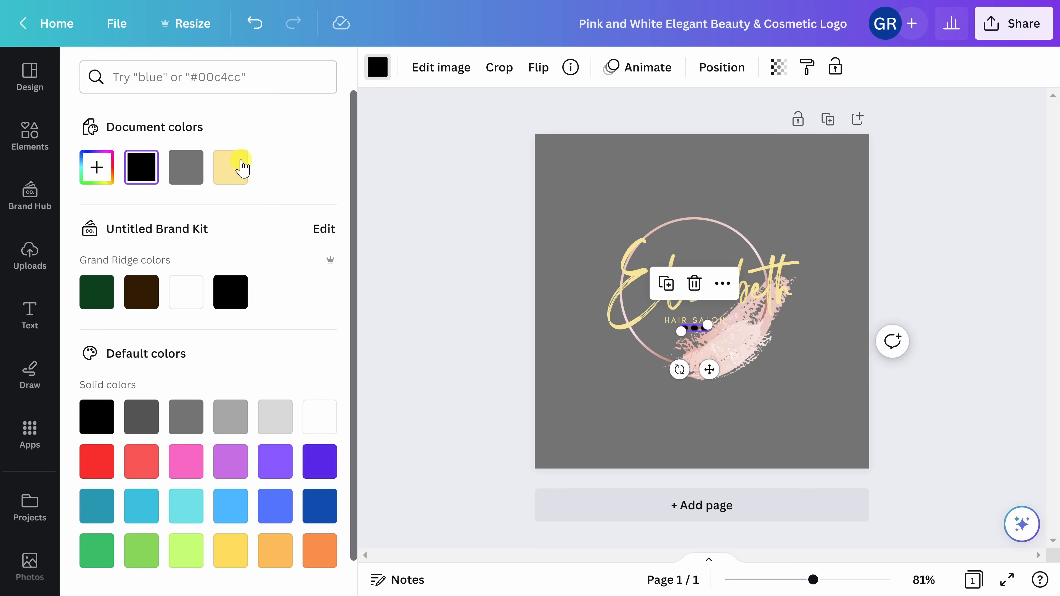
left_click(230, 167)
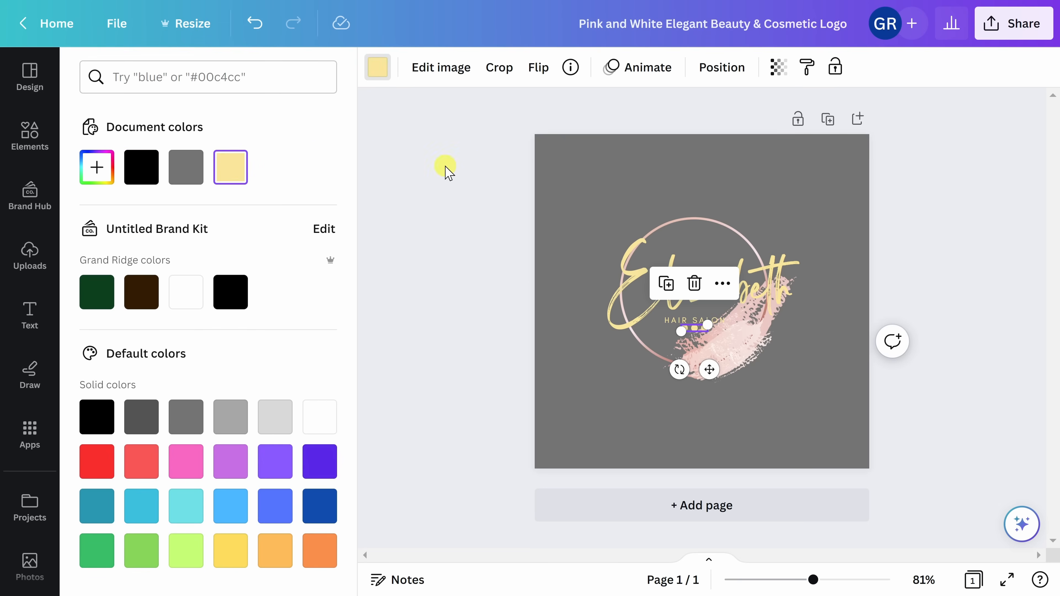
left_click(29, 135)
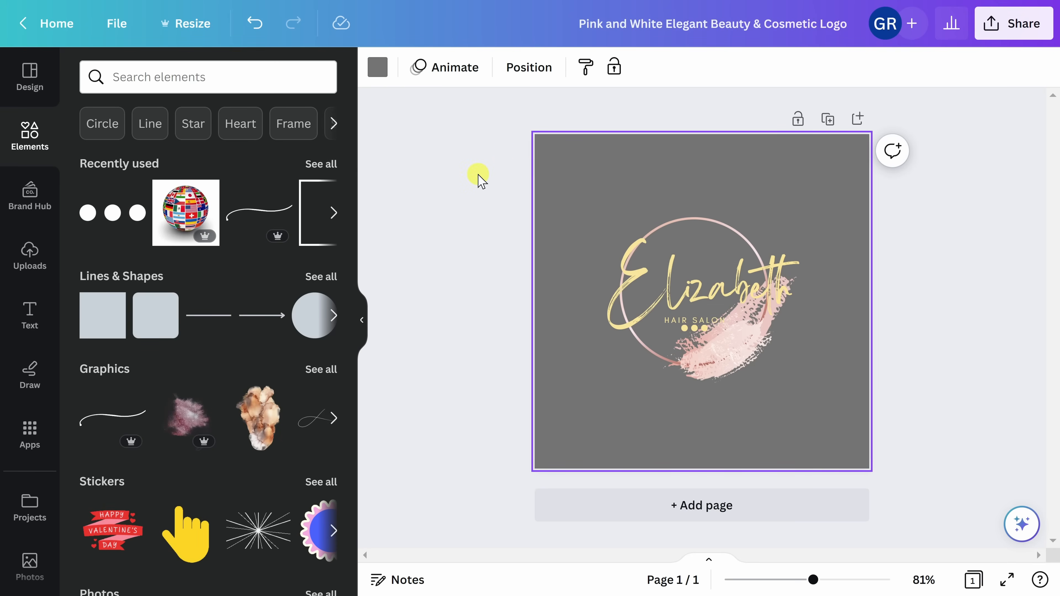
left_click(30, 196)
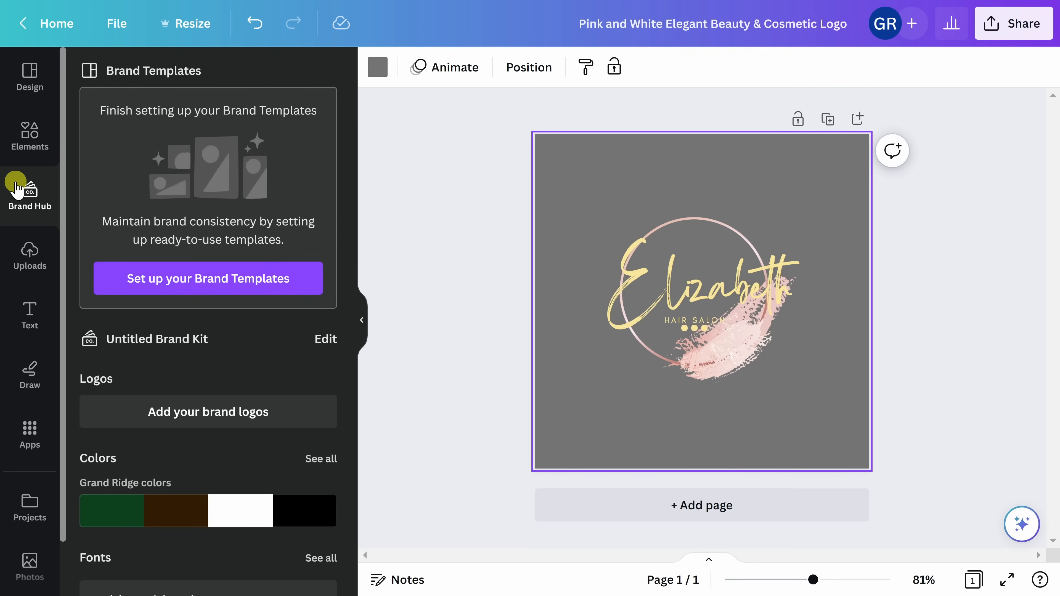
scroll("down", 3)
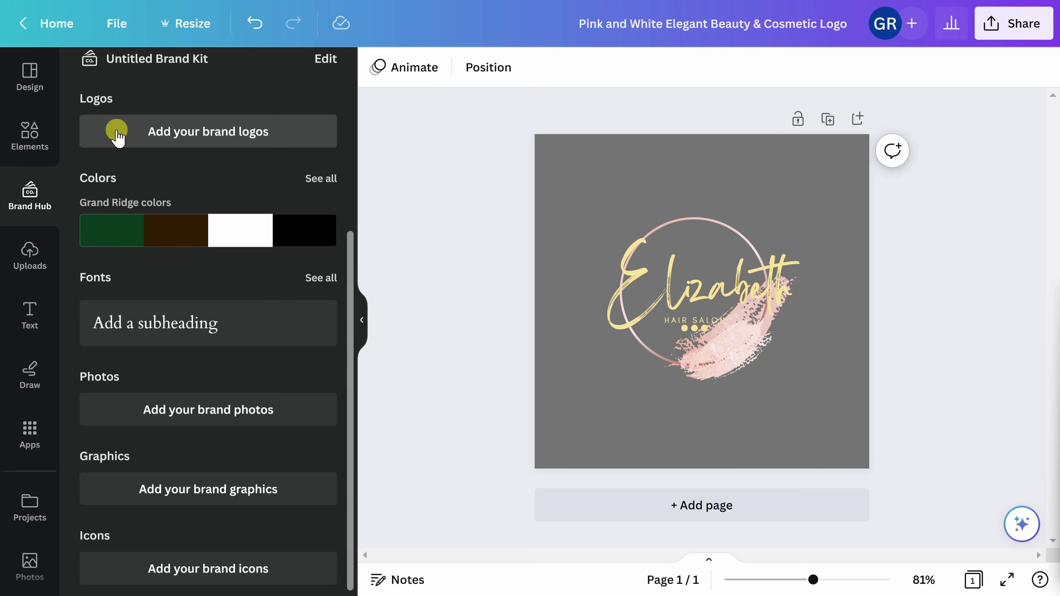
mouse_move(111, 190)
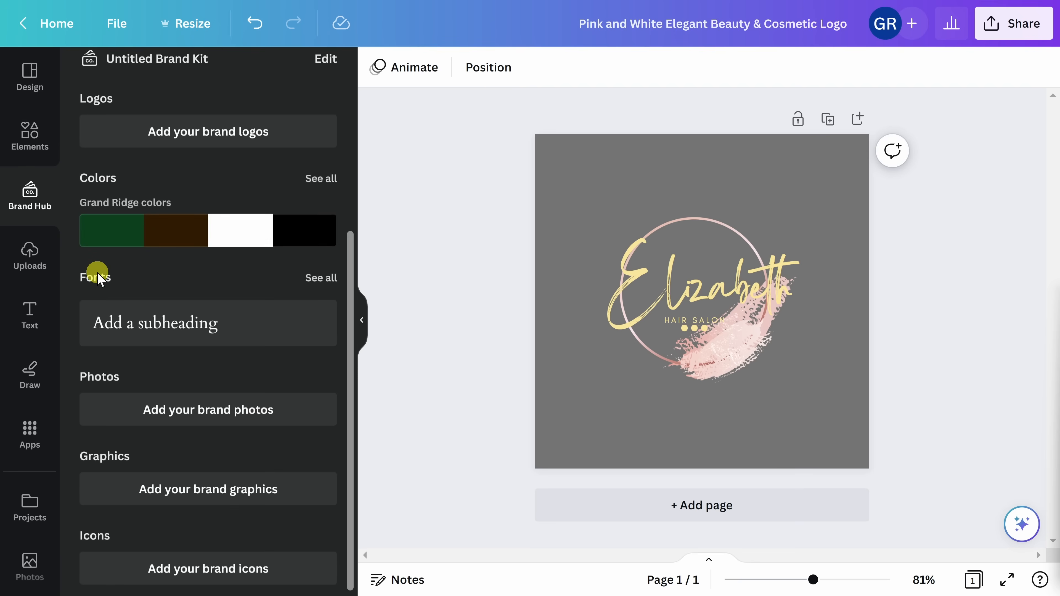
left_click(702, 301)
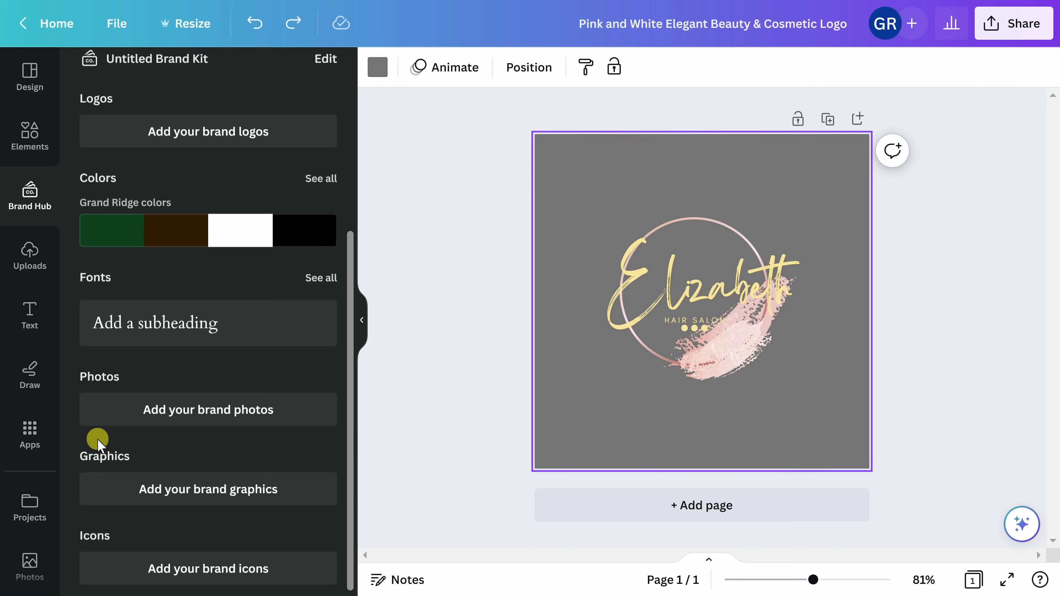
mouse_move(30, 260)
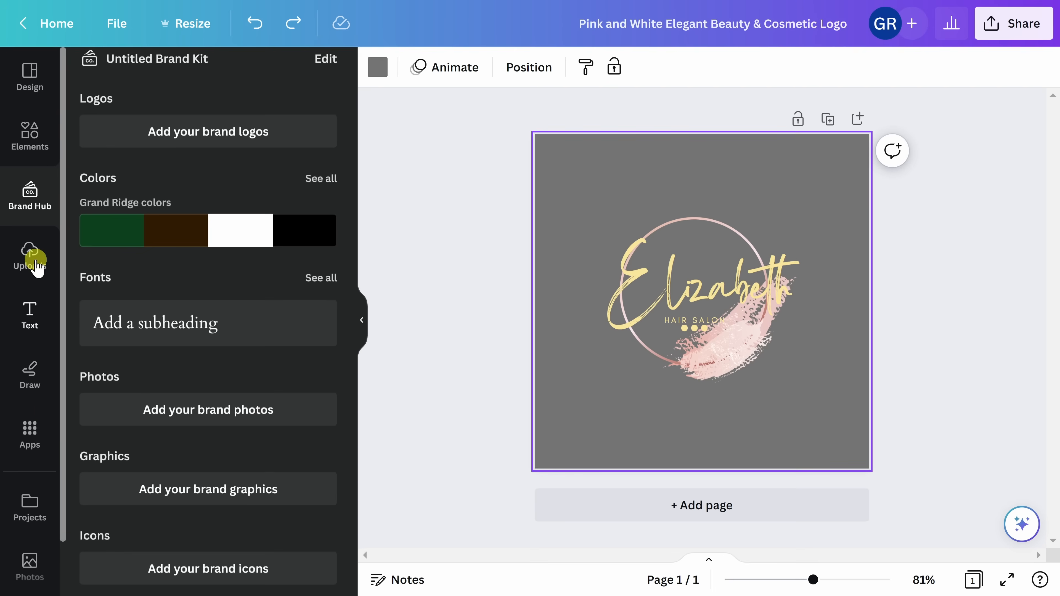
Show the uploaded images, including the earlier Elizabeth logo version.
left_click(30, 256)
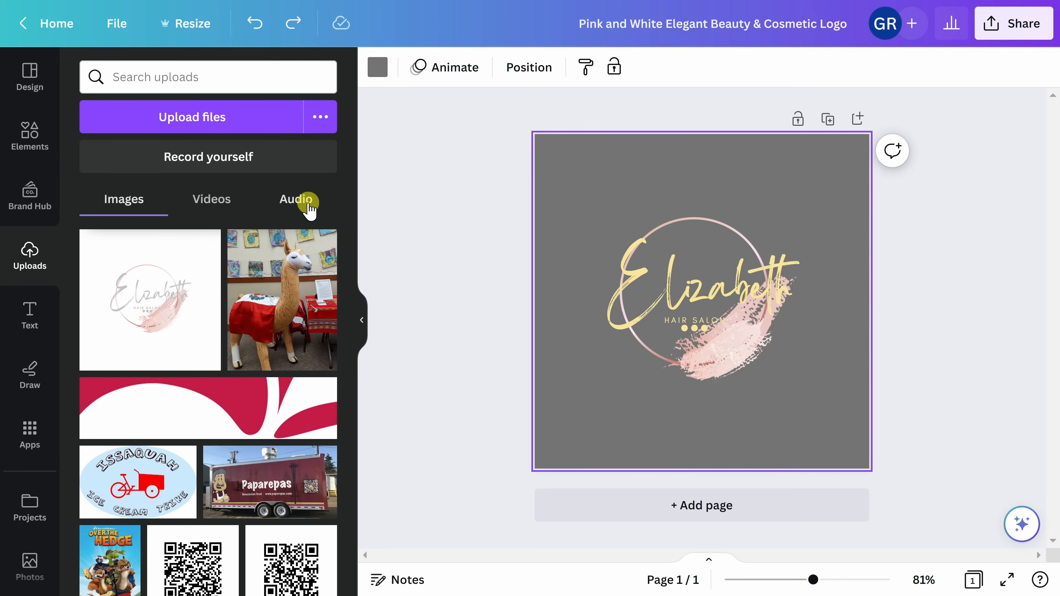
mouse_move(257, 213)
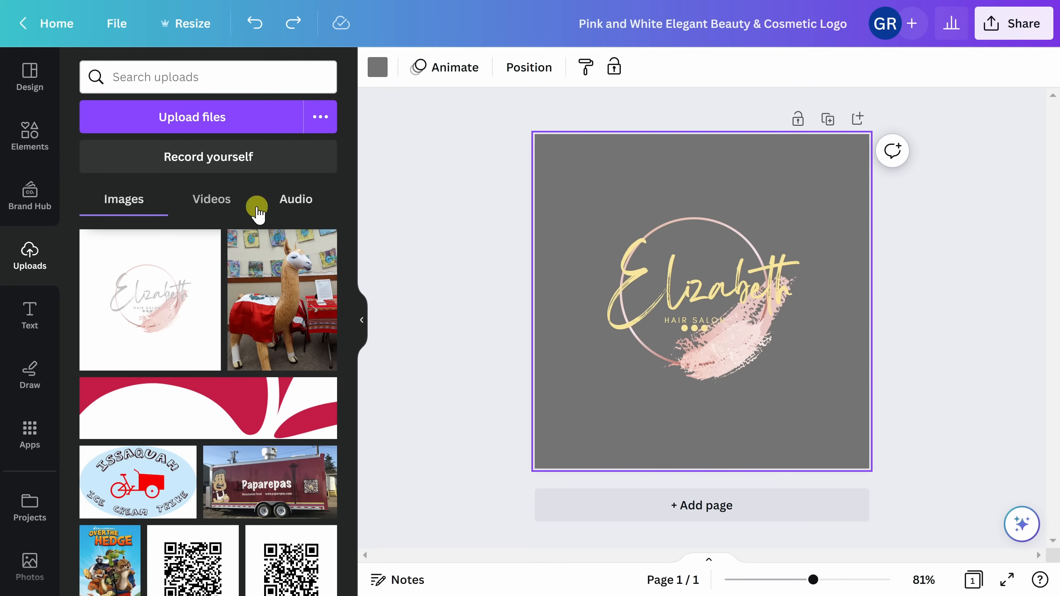
left_click(30, 315)
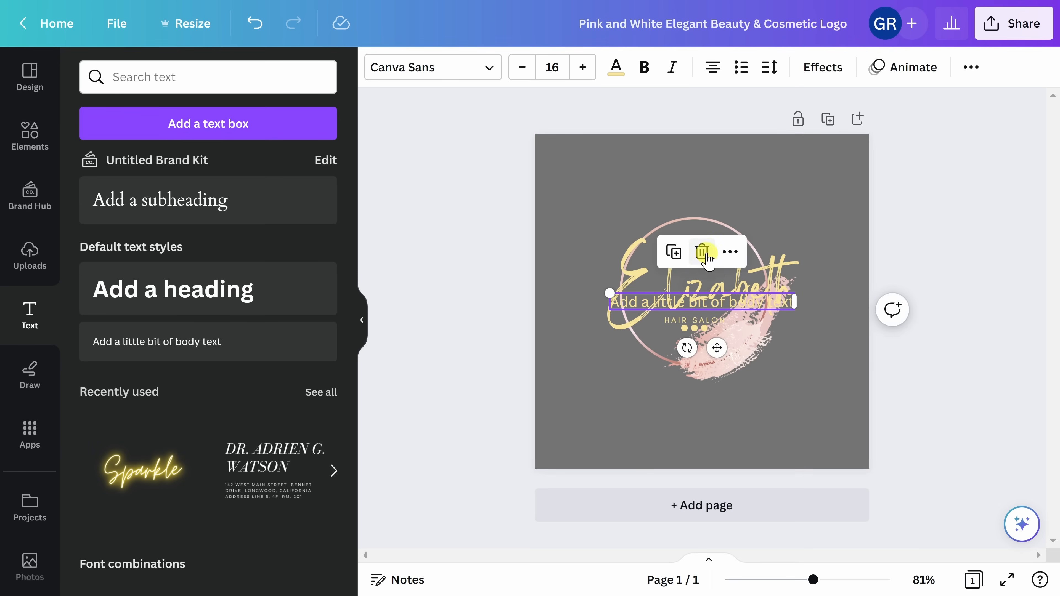
Delete the stray body text box from the logo and bring up the Draw tools.
left_click(702, 252)
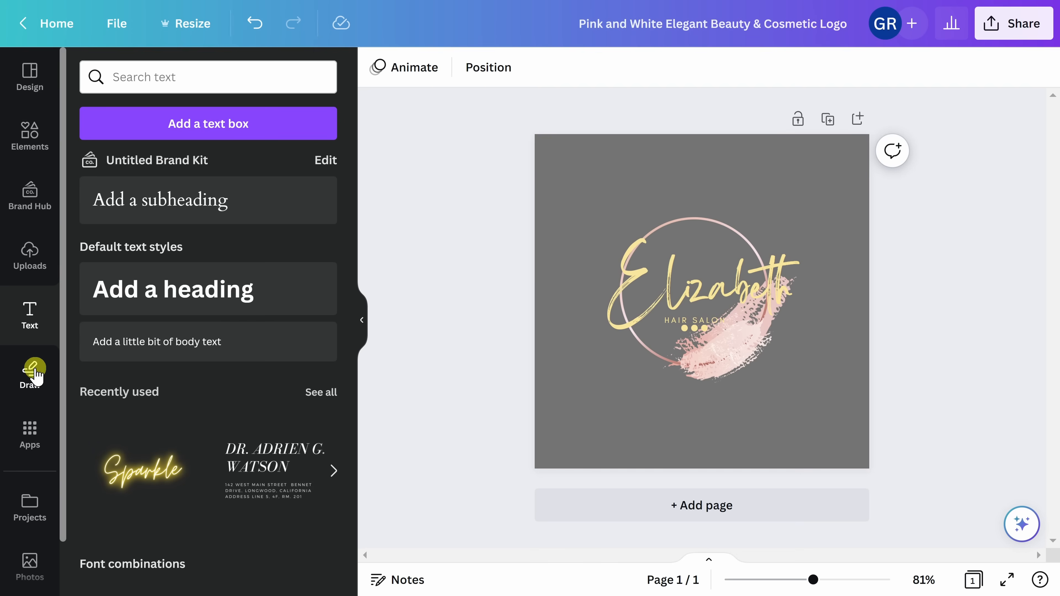
left_click(30, 373)
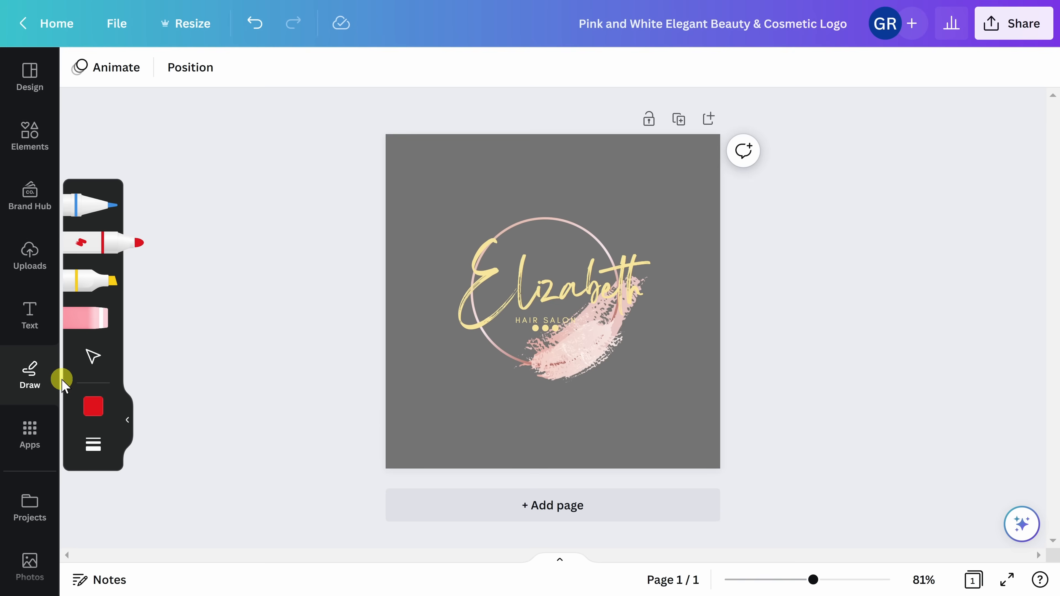
mouse_move(30, 368)
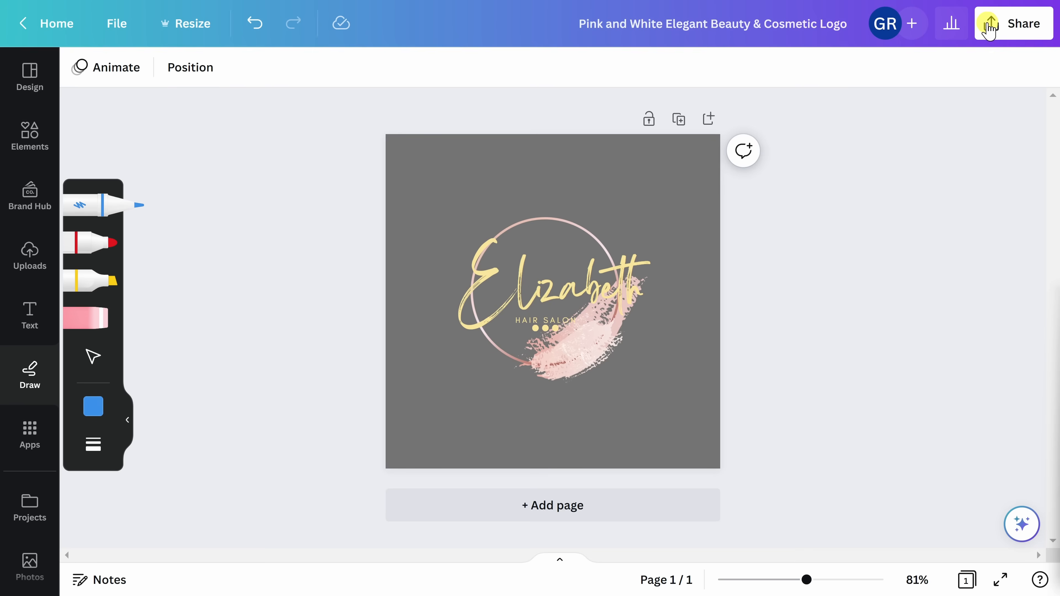
Download the Elizabeth logo via Share as a PNG with a transparent background.
left_click(1023, 24)
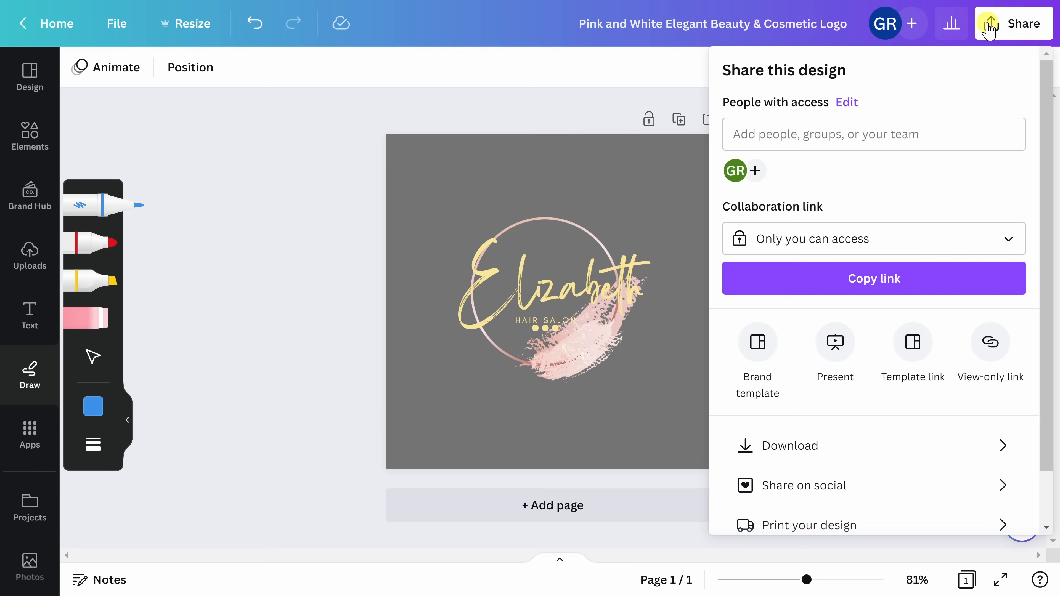
scroll("down", 3)
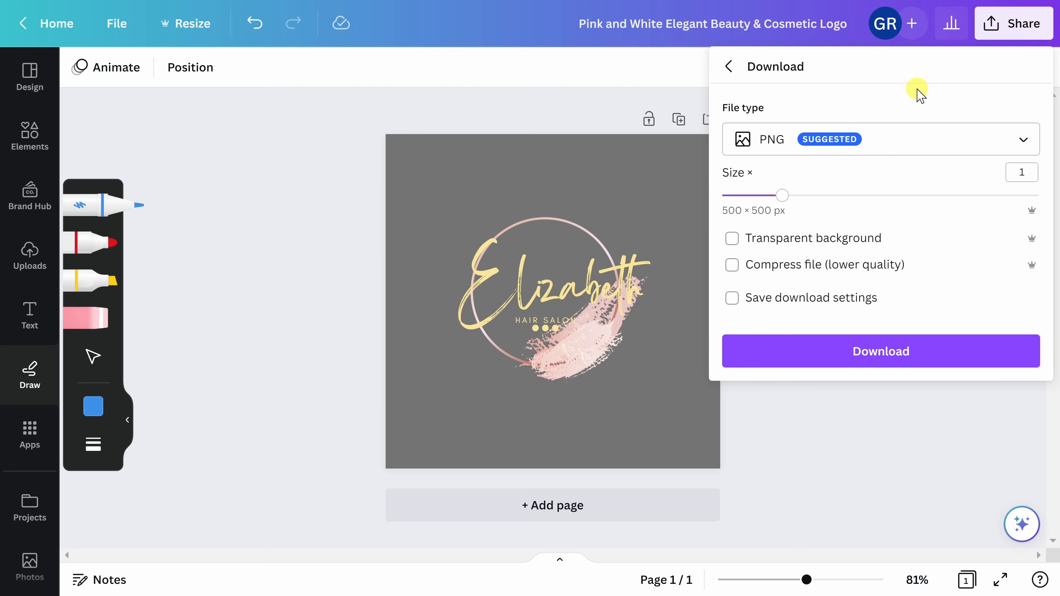
mouse_move(914, 163)
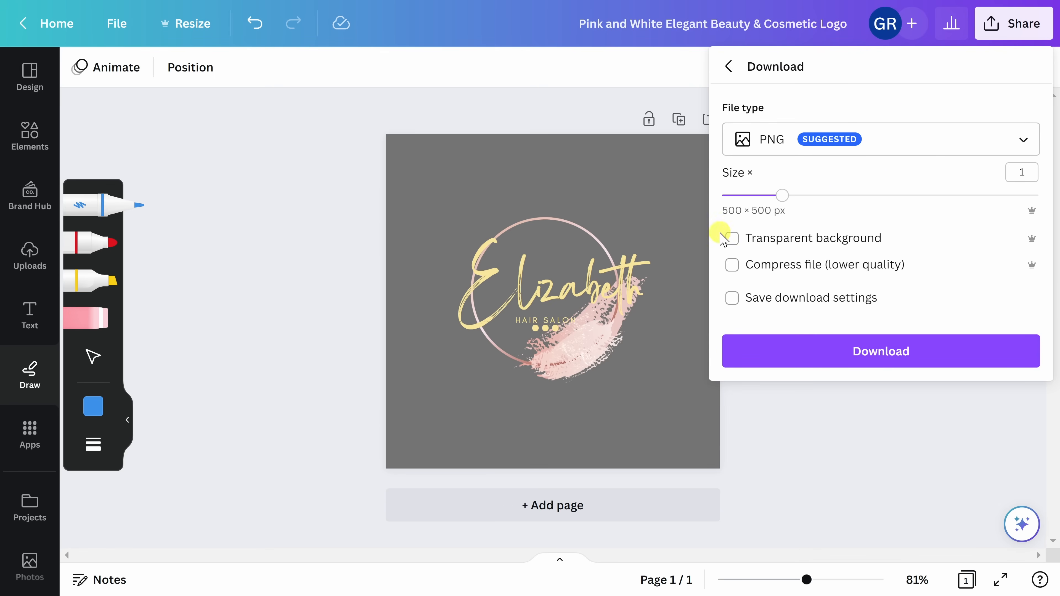
left_click(732, 238)
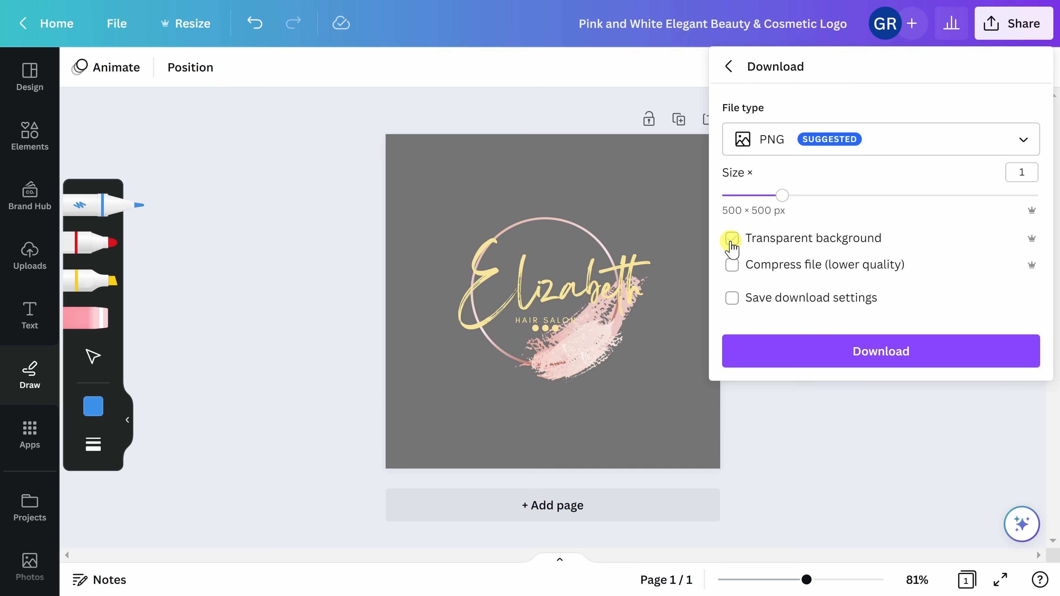
left_click(732, 238)
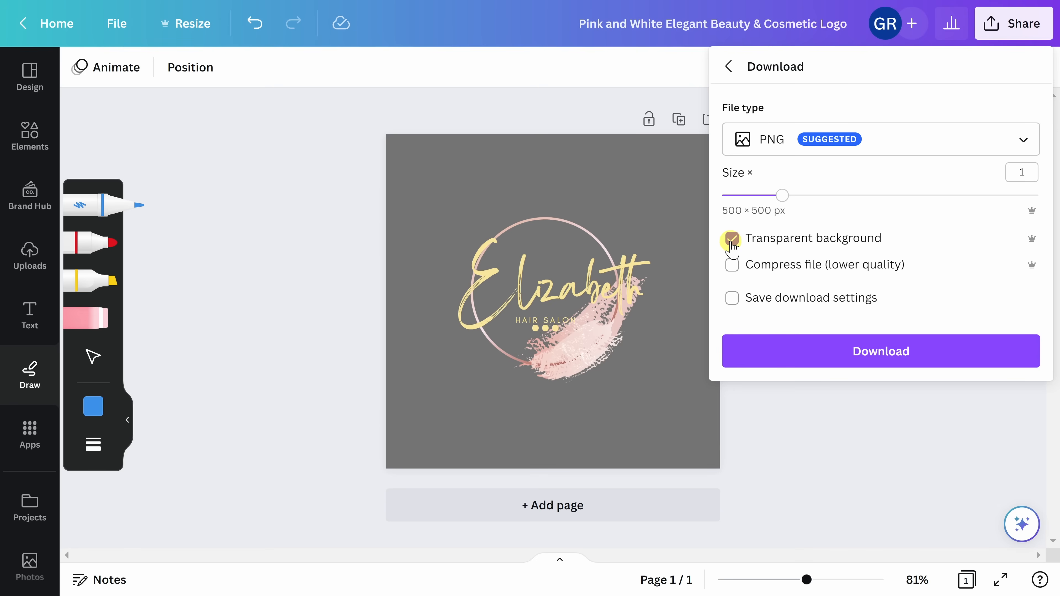
left_click(732, 238)
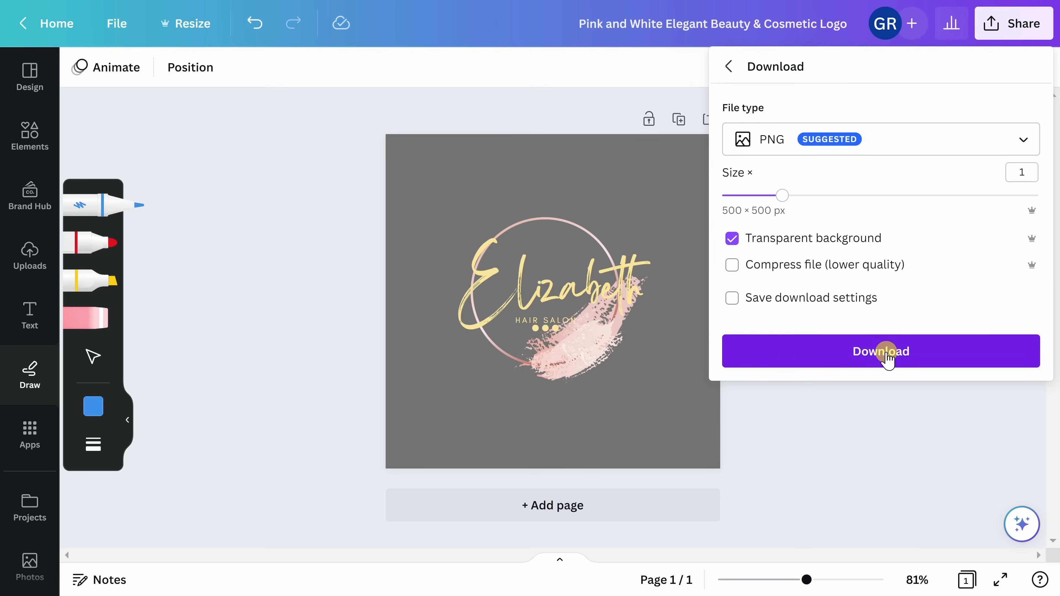
left_click(880, 351)
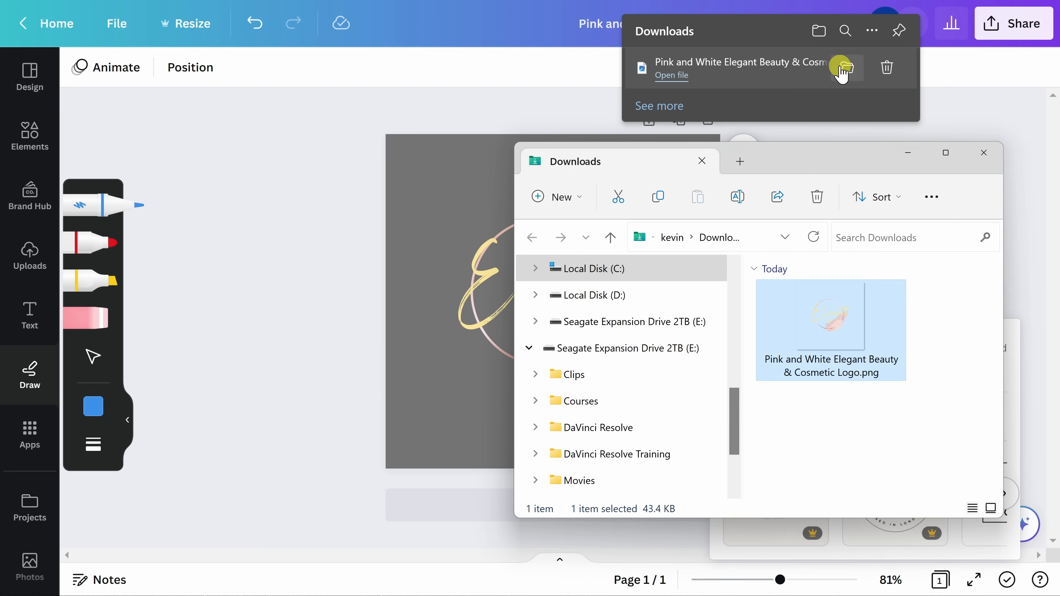
mouse_move(927, 353)
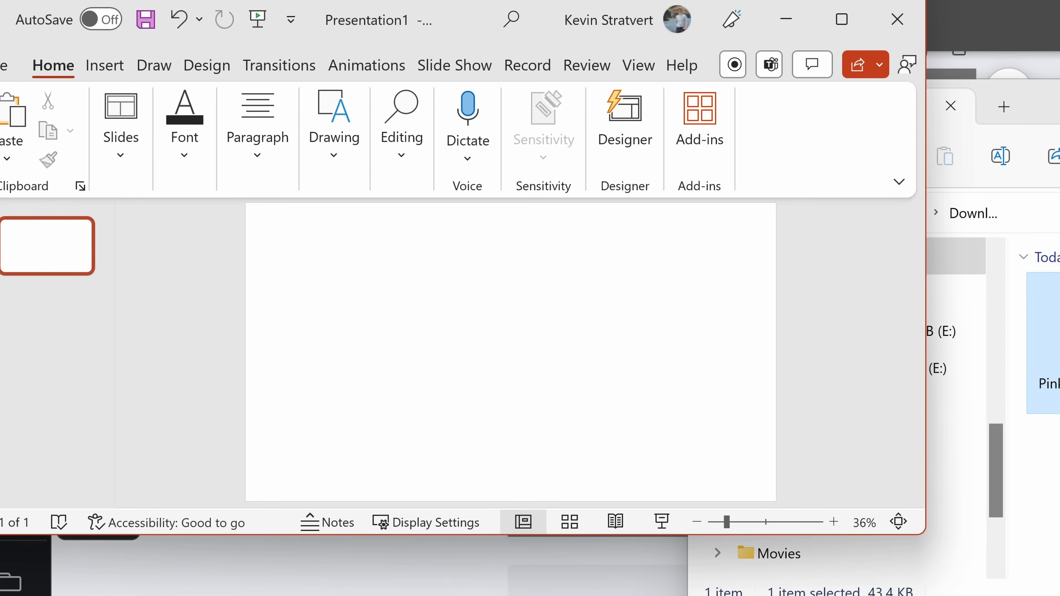
left_click(510, 351)
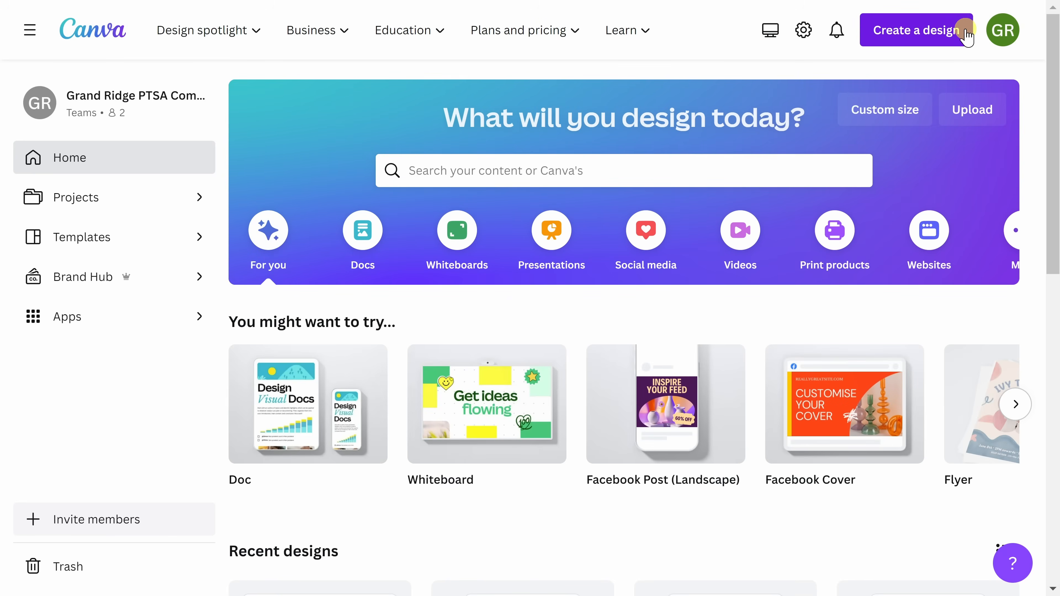
Create a new landscape Facebook Post design from the transparent Elizabeth logo in your media.
left_click(915, 30)
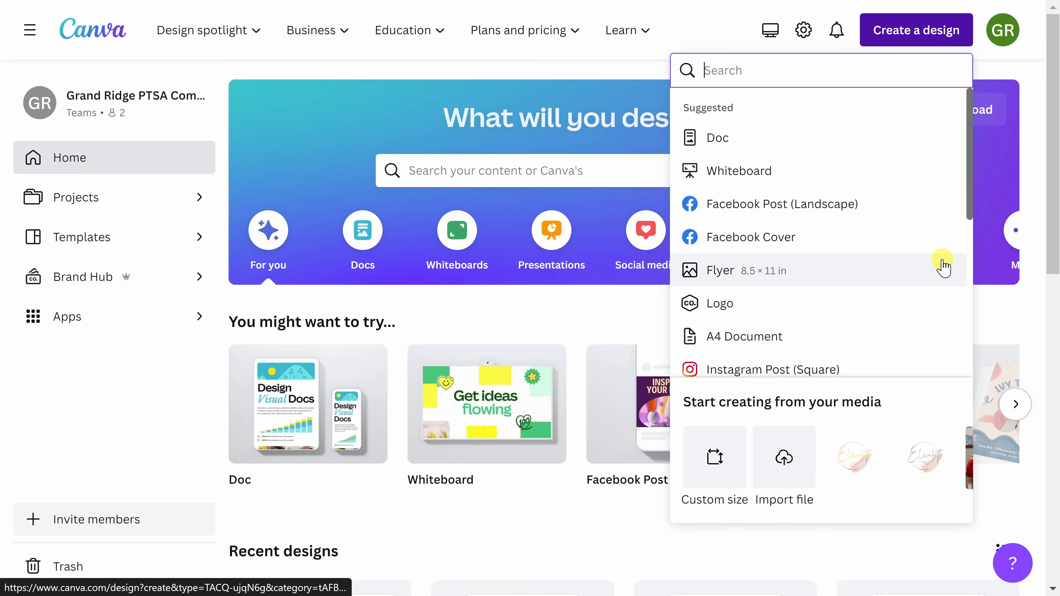
mouse_move(888, 388)
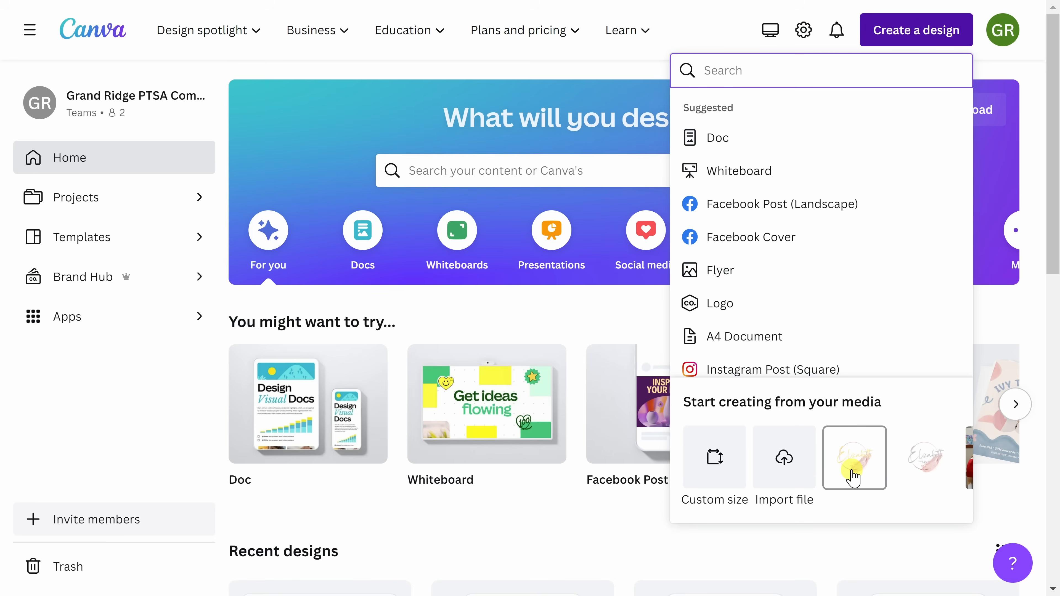
left_click(854, 458)
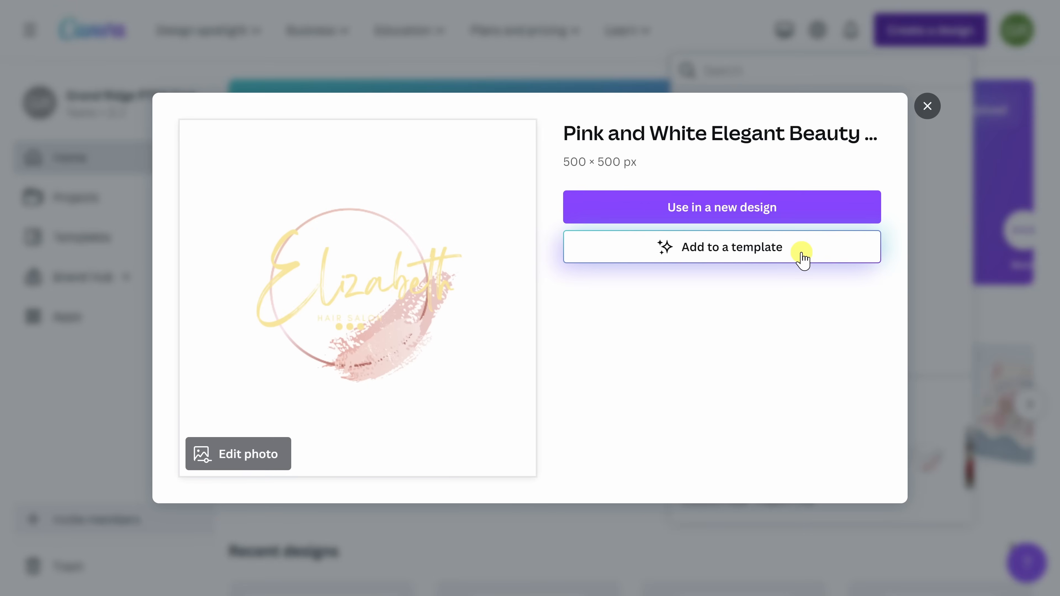
mouse_move(792, 241)
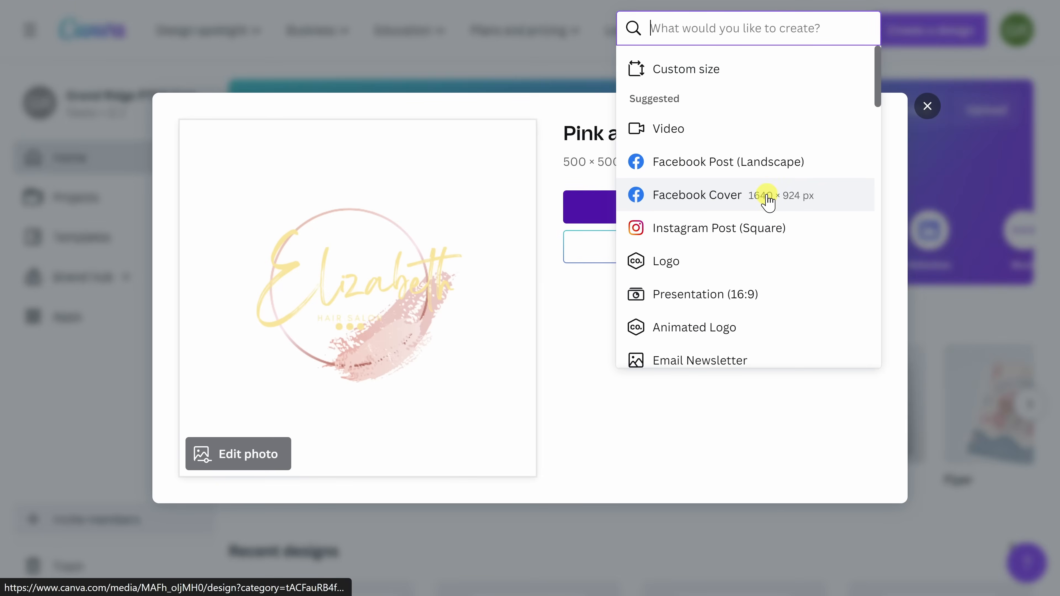
mouse_move(762, 166)
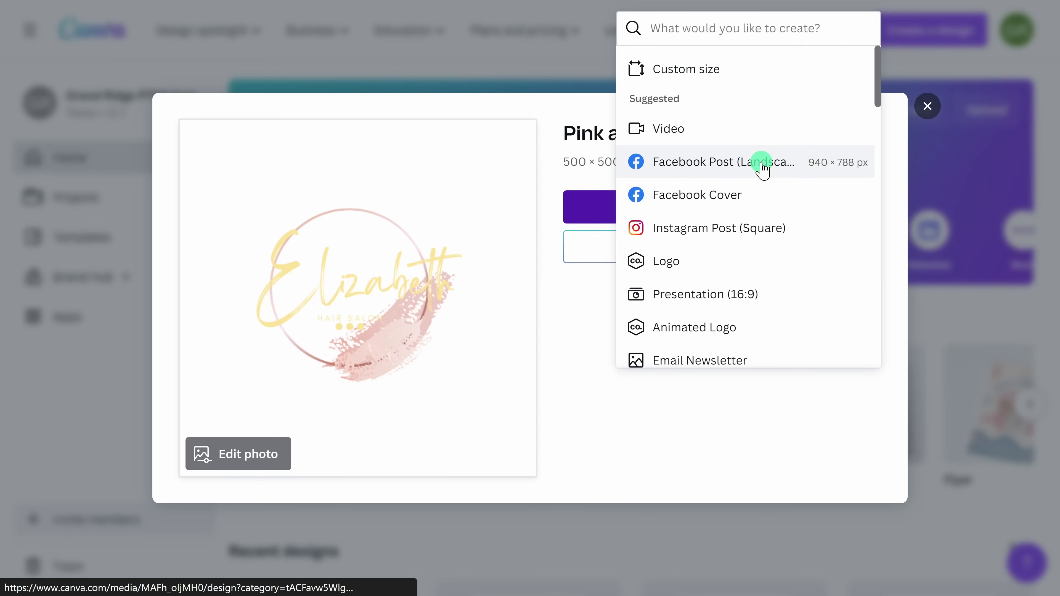
left_click(718, 161)
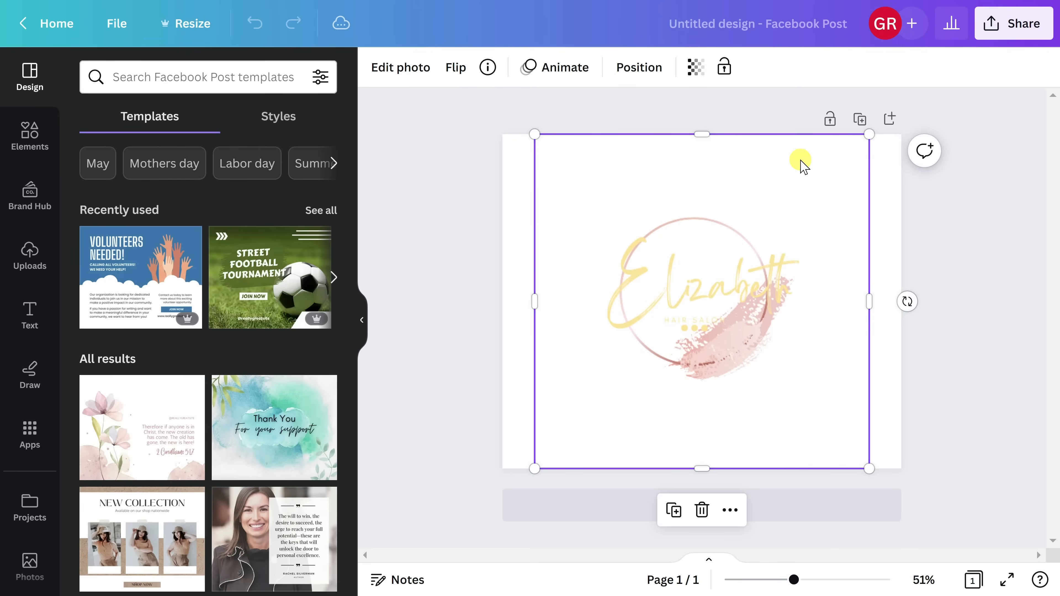